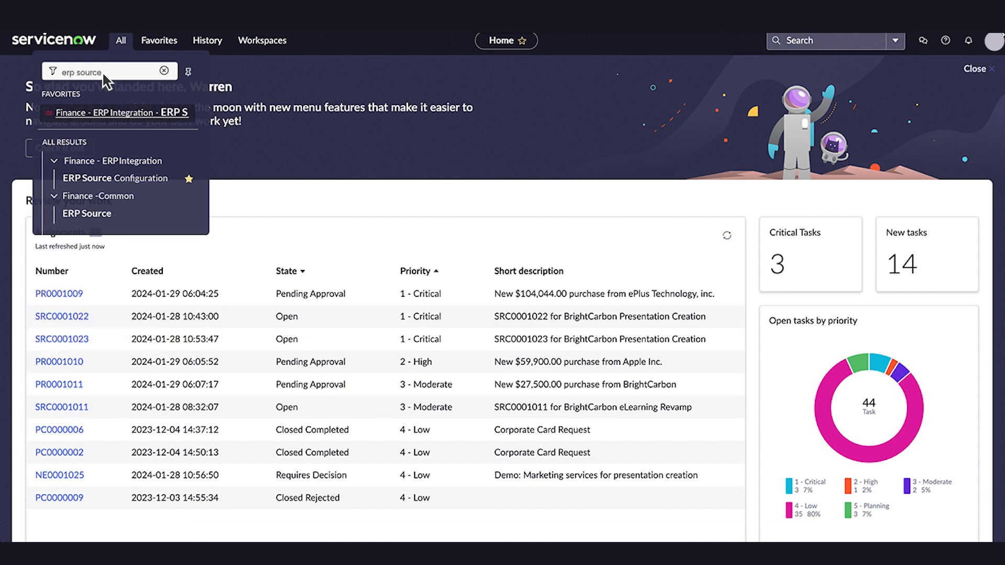
mouse_move(86, 213)
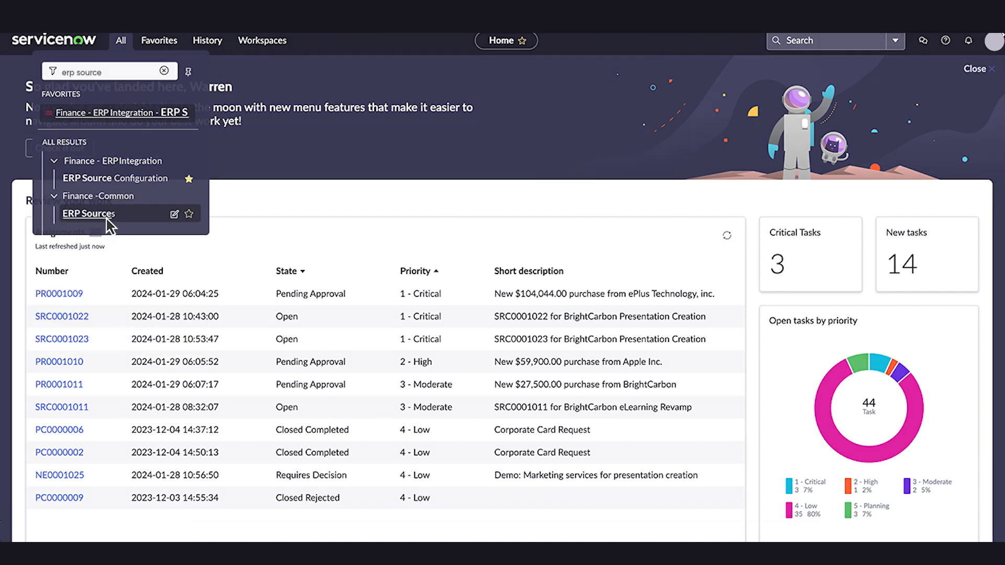
Review ERP Sources, then open the SAP ECC connection and preview its MID Server status.
left_click(87, 214)
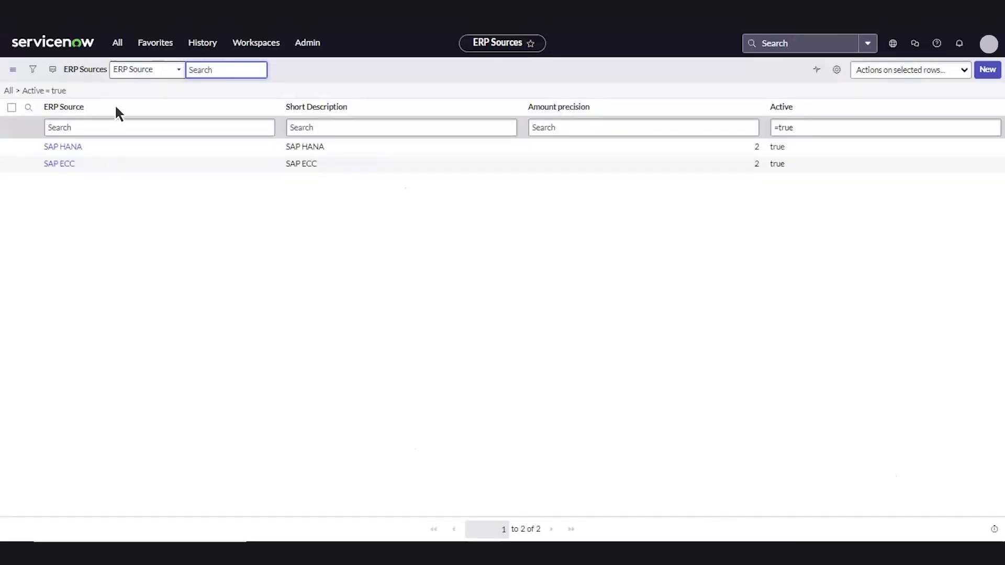
type("crede")
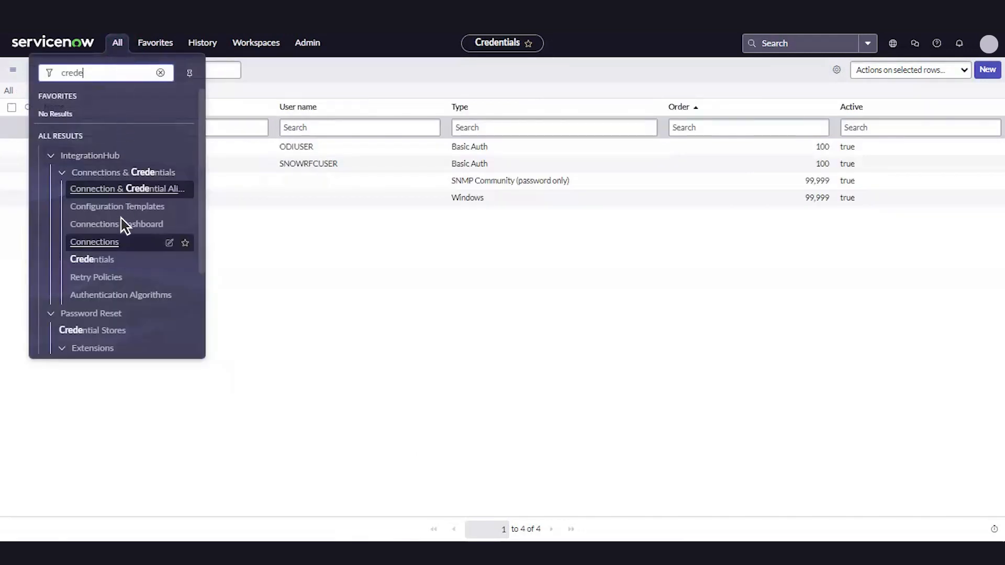
left_click(93, 242)
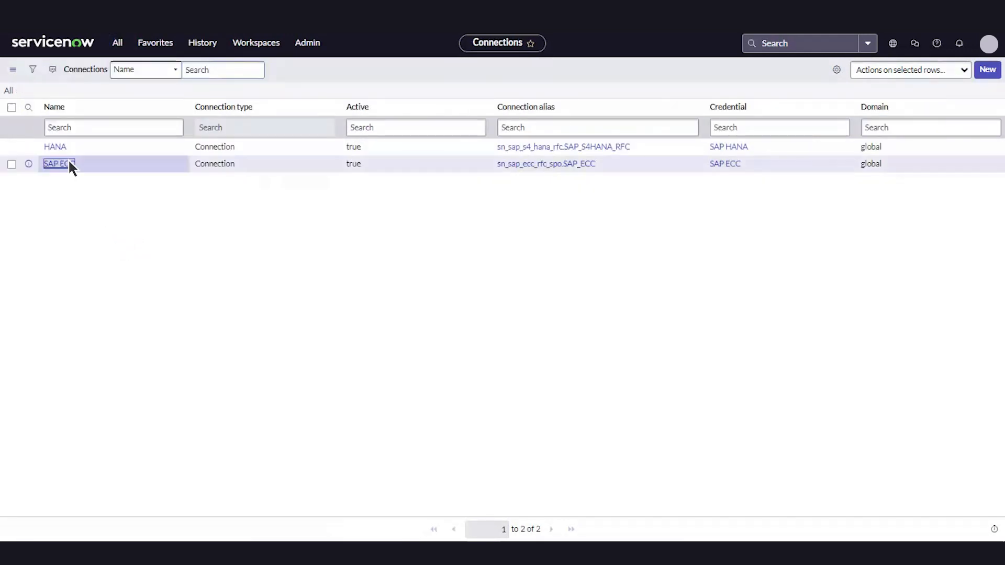
left_click(55, 163)
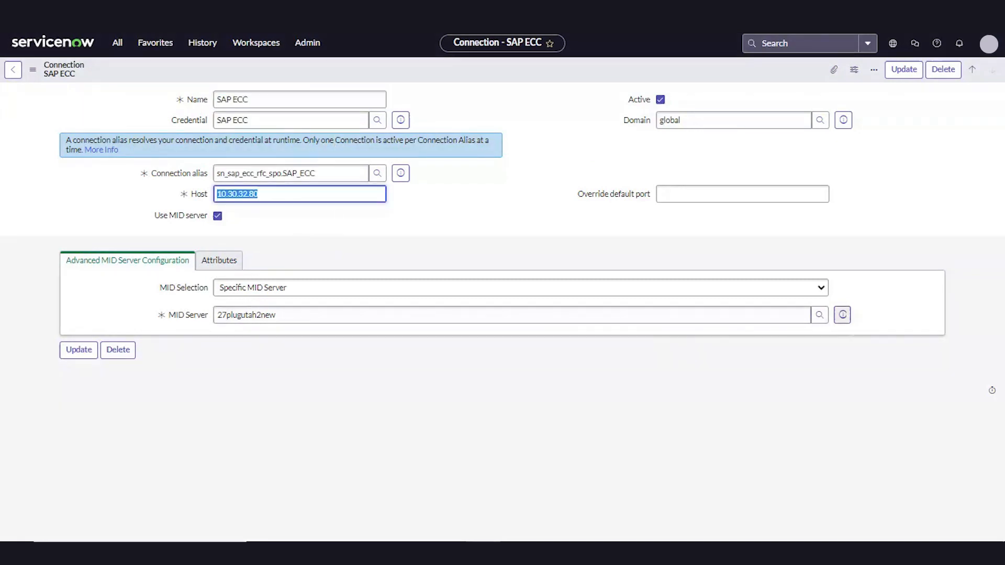
left_click(842, 315)
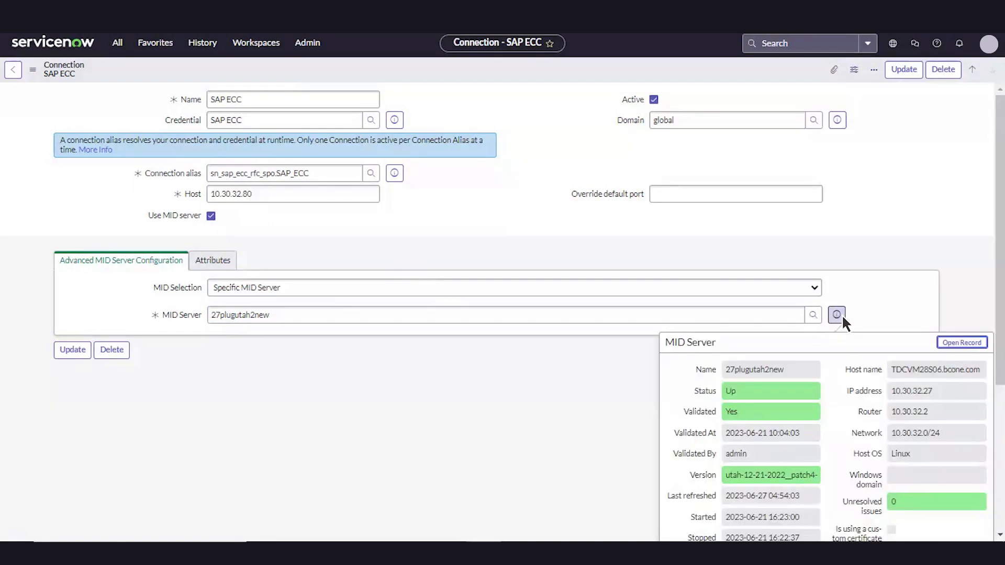
mouse_move(118, 42)
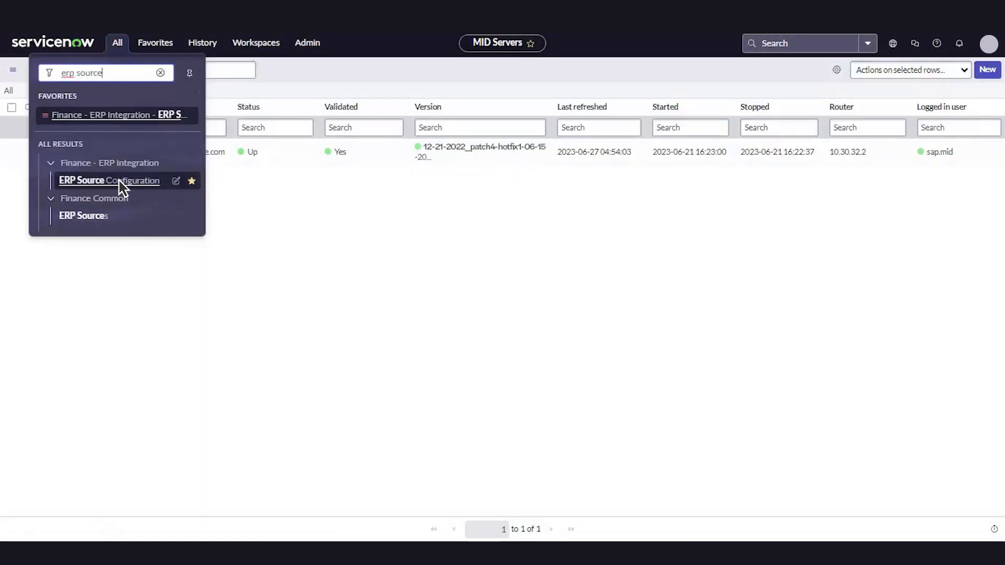
Open the Currency integration service of the SAP ECC ERP source configuration.
left_click(109, 180)
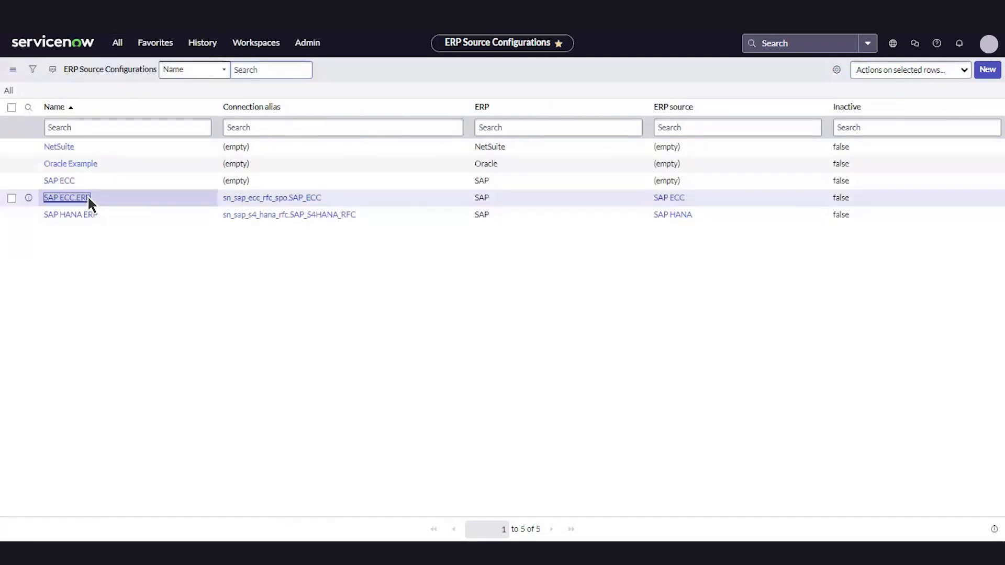
left_click(67, 198)
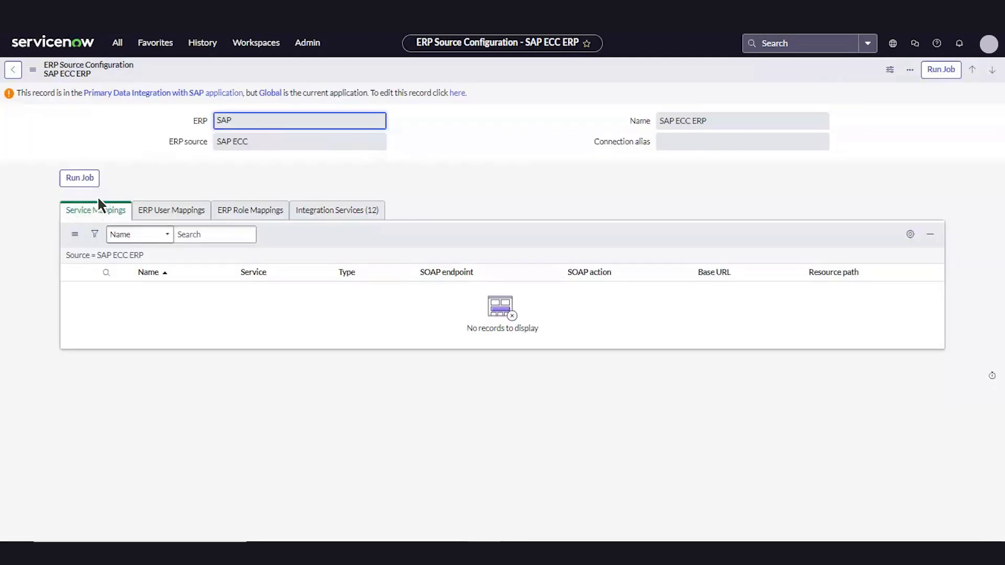
left_click(330, 210)
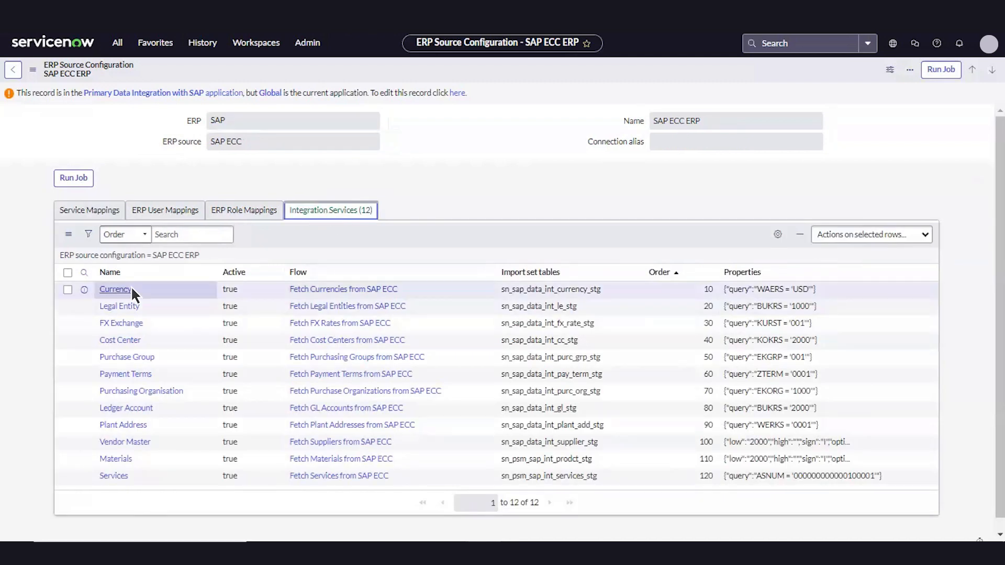
left_click(115, 289)
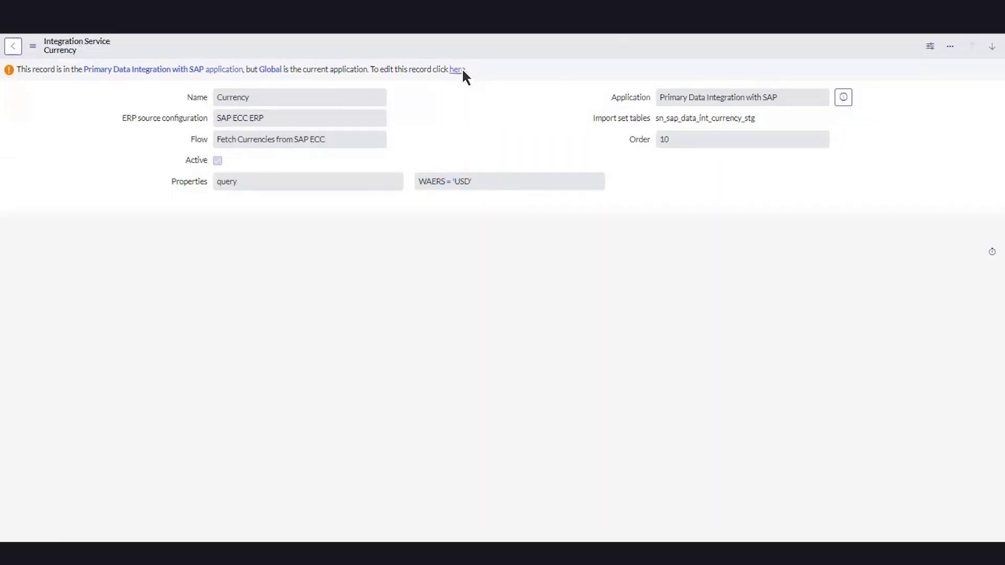
Mark the Currency service Active, save it, and run the SAP ECC ERP import job.
left_click(455, 69)
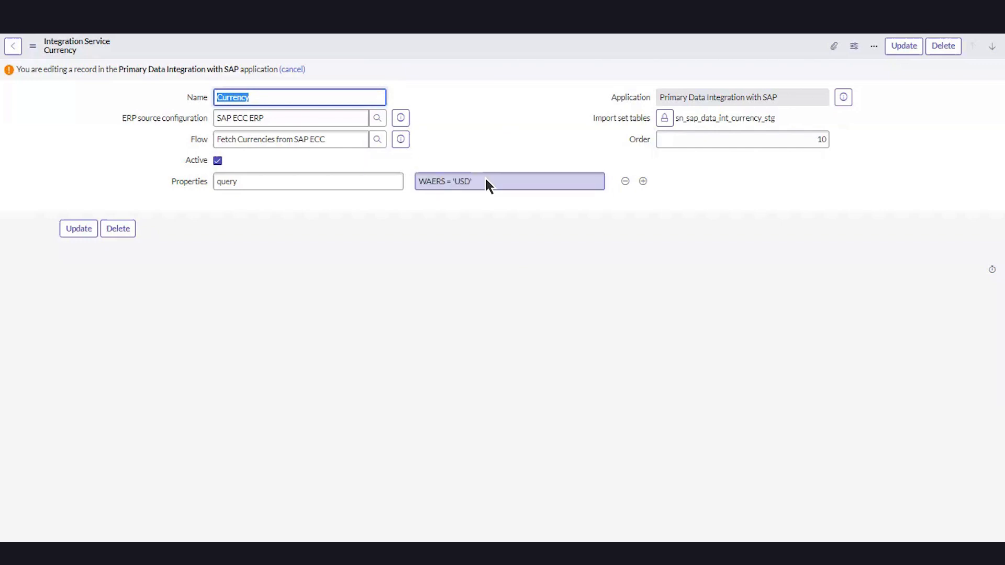
mouse_move(79, 229)
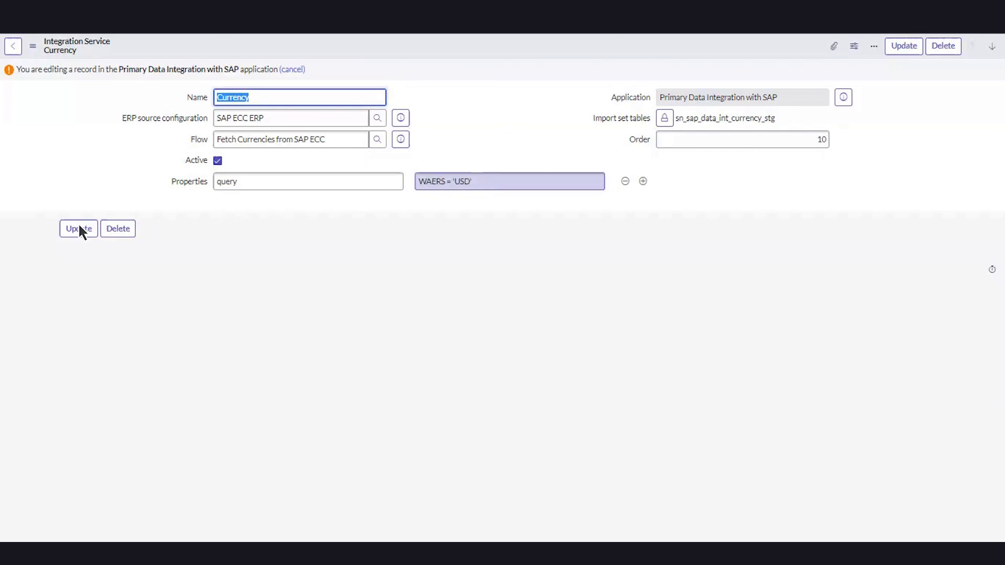
left_click(79, 229)
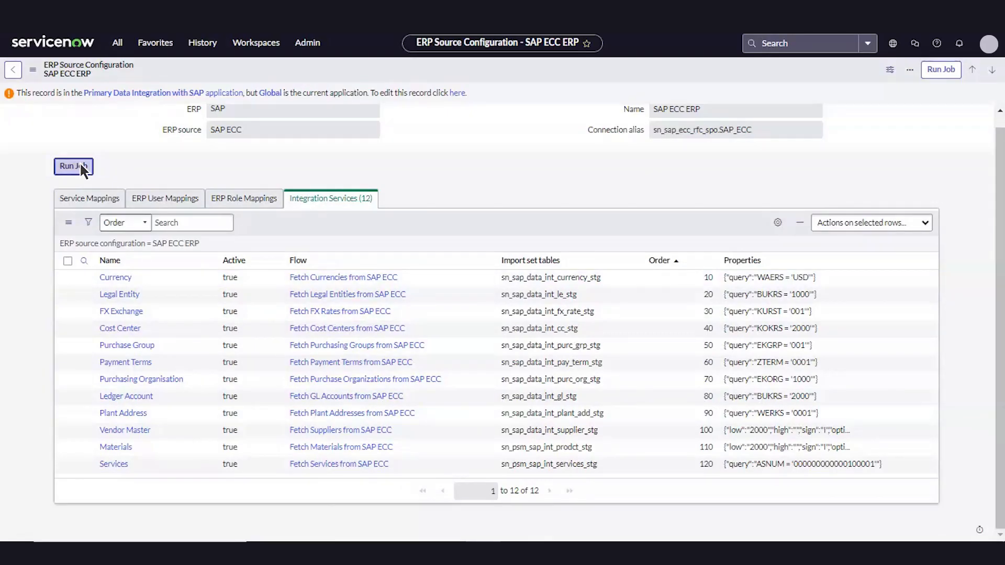
left_click(115, 276)
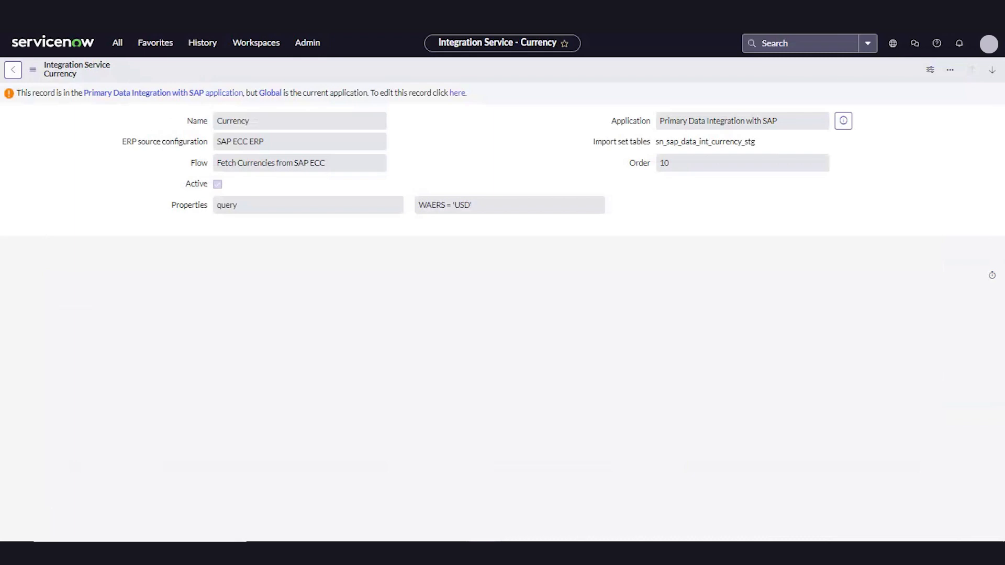
In Job Tracker, inspect the completed SAP ECC ERP job with its Currency error, then the running job.
left_click(117, 42)
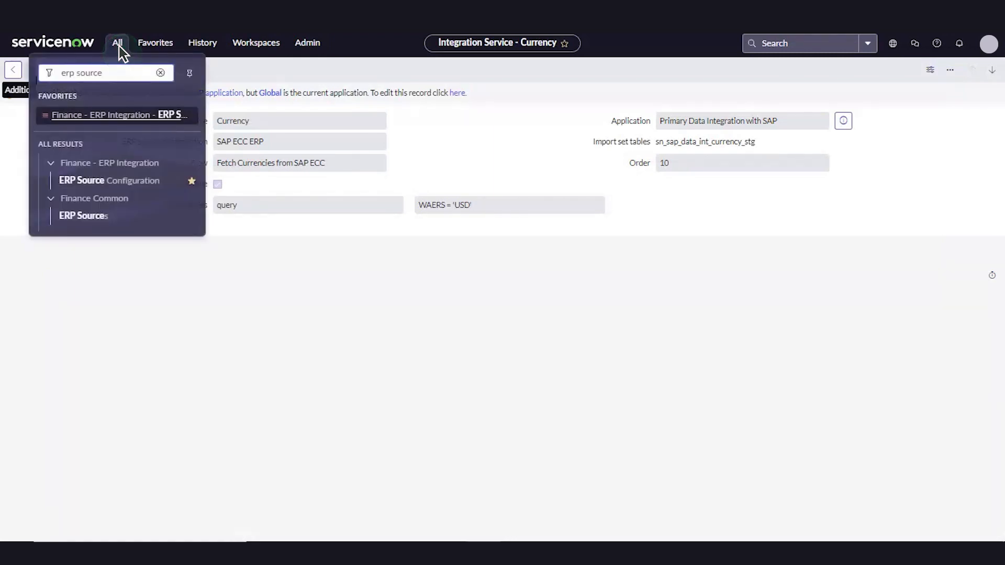
type("job tr")
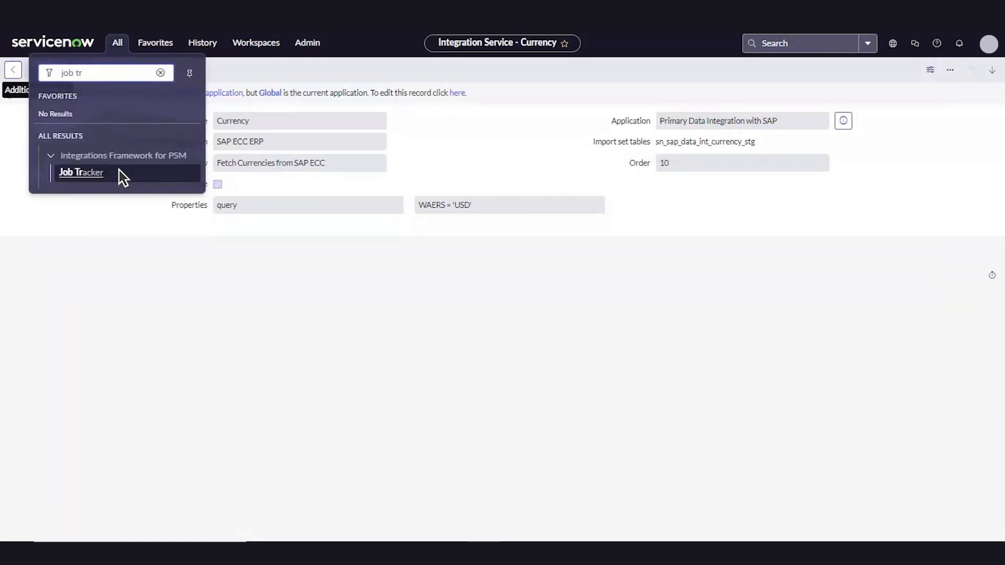
left_click(80, 172)
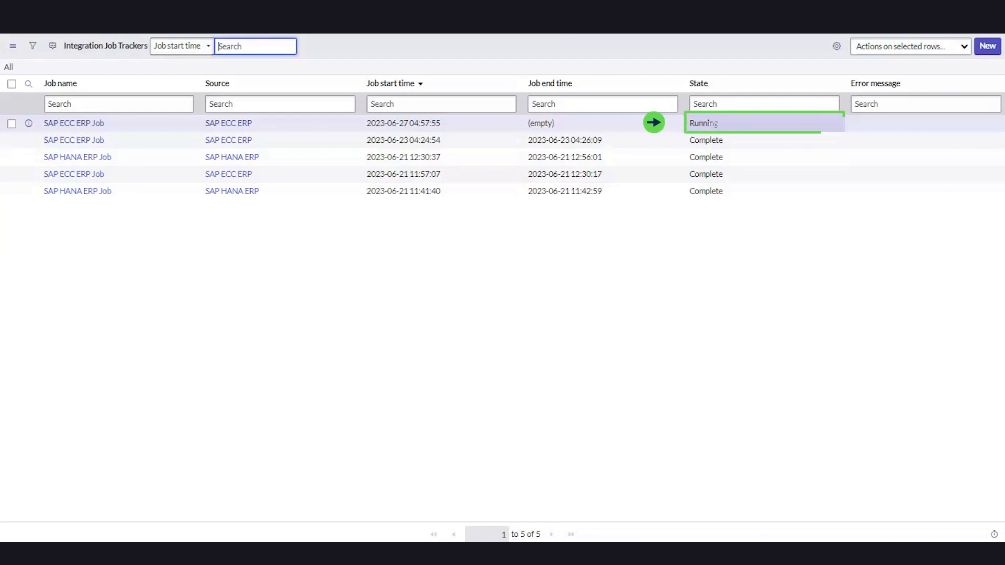
left_click(73, 139)
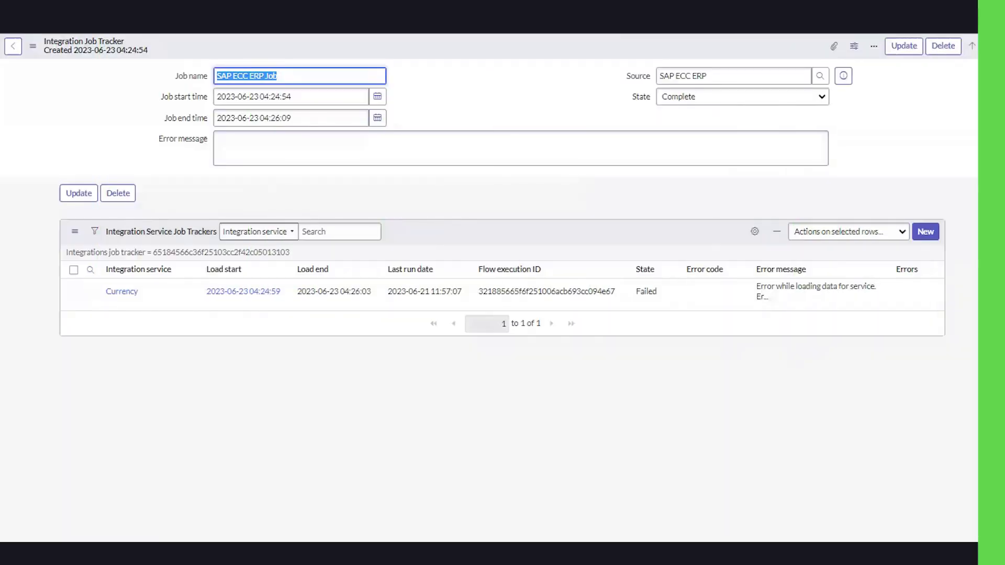
mouse_move(763, 292)
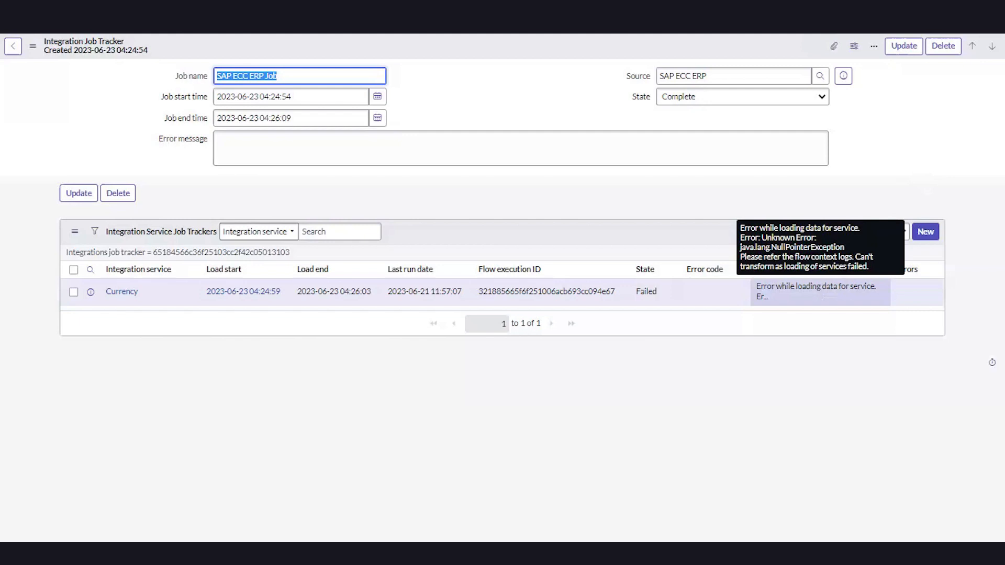
mouse_move(12, 47)
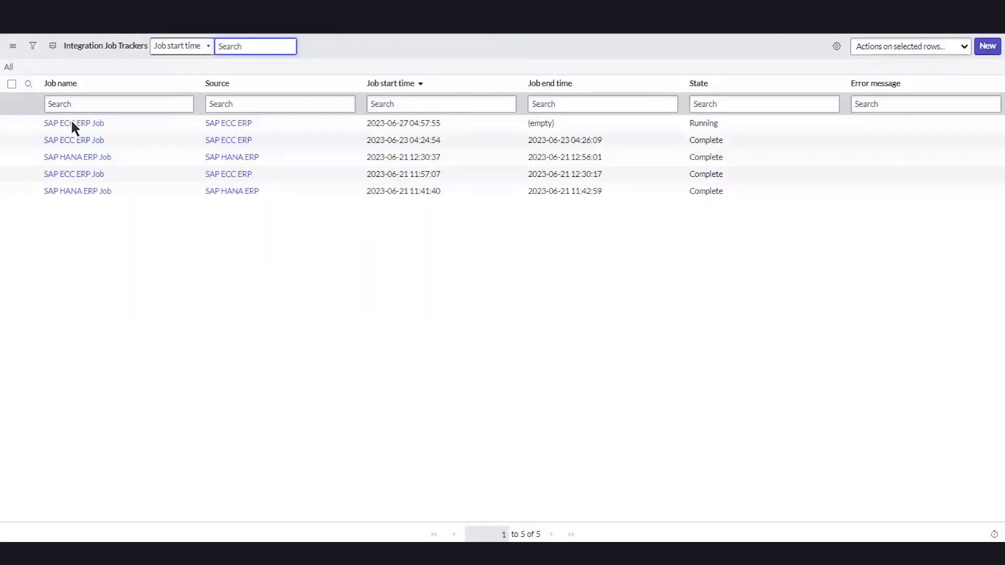
left_click(73, 174)
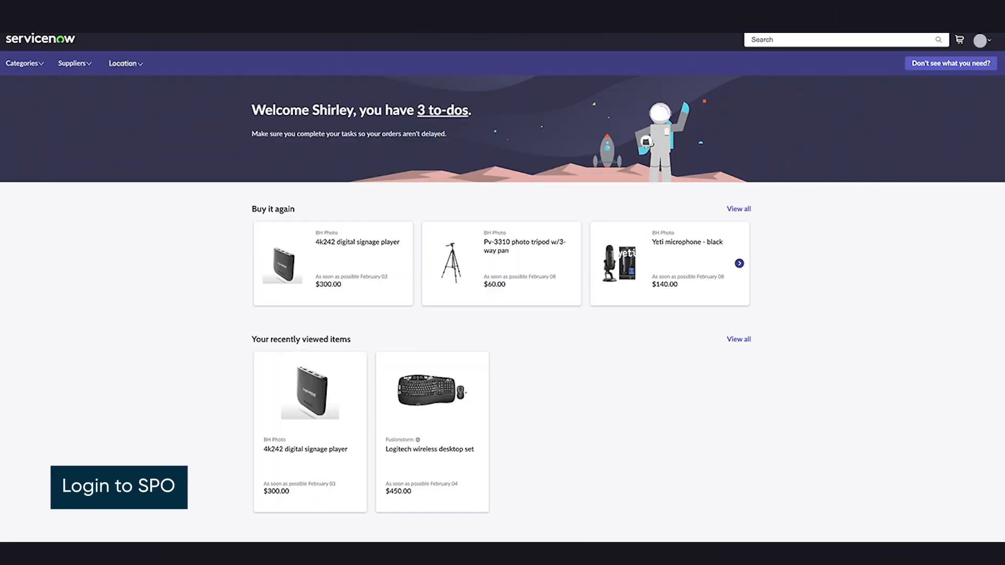
mouse_move(133, 67)
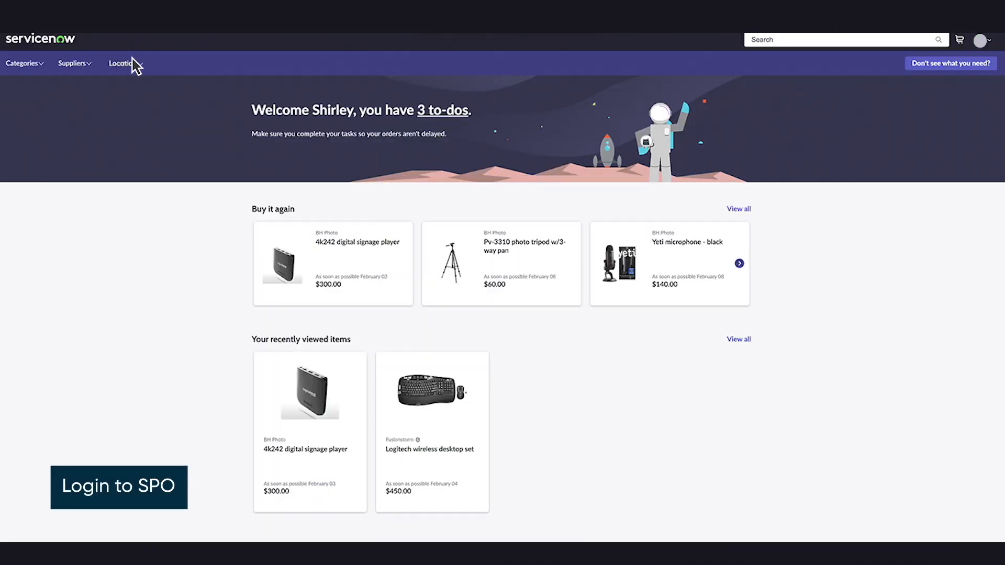
Set delivery to the work address and browse suppliers starting with S.
left_click(123, 64)
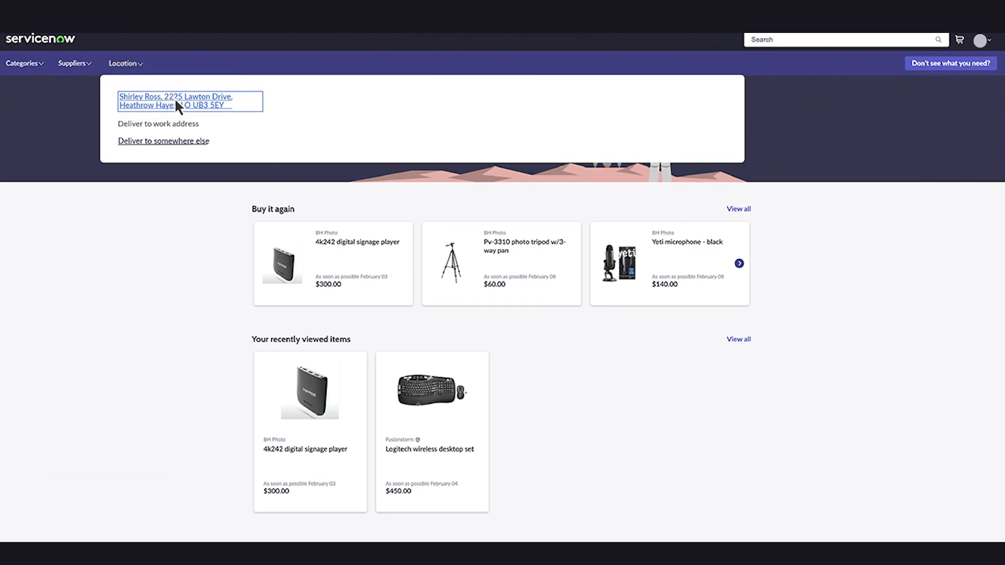
left_click(176, 100)
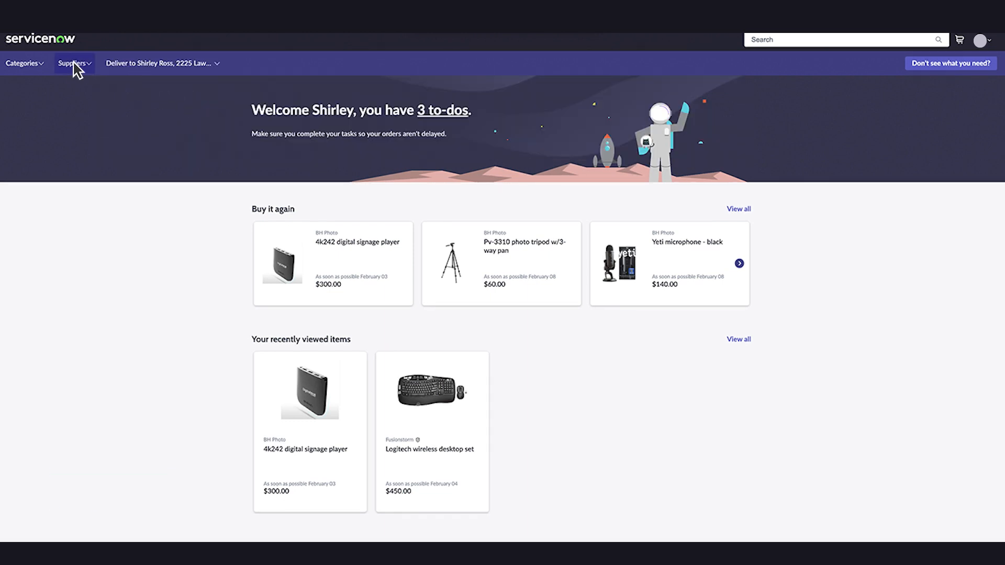
left_click(72, 62)
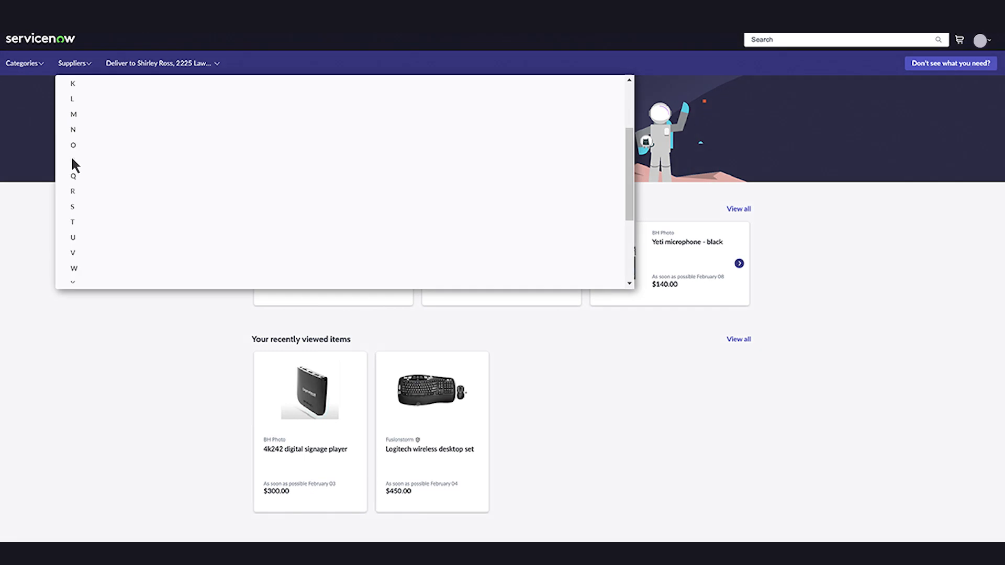
left_click(72, 206)
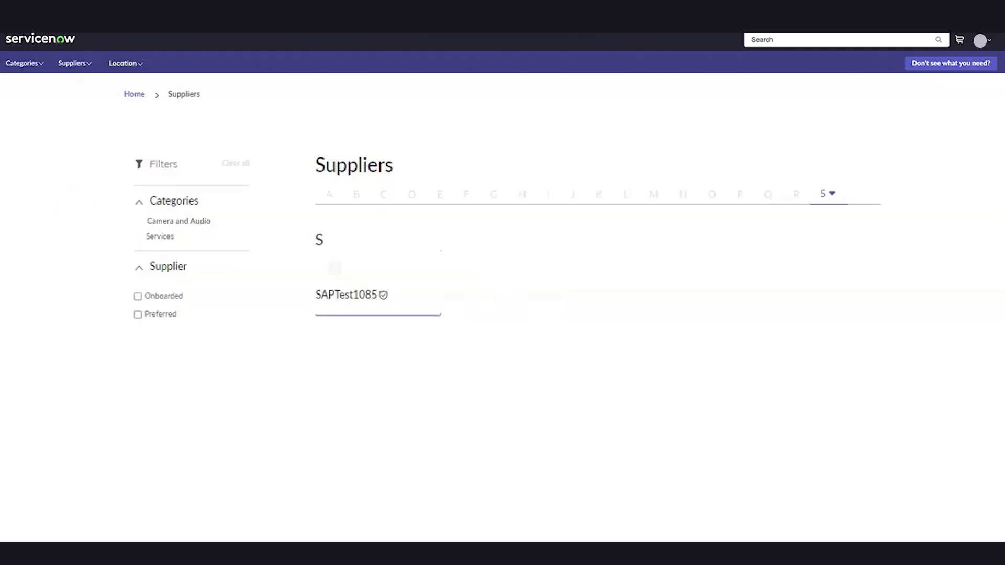
Add two Pv-3310 photo tripods ($120 subtotal) to the cart.
left_click(344, 295)
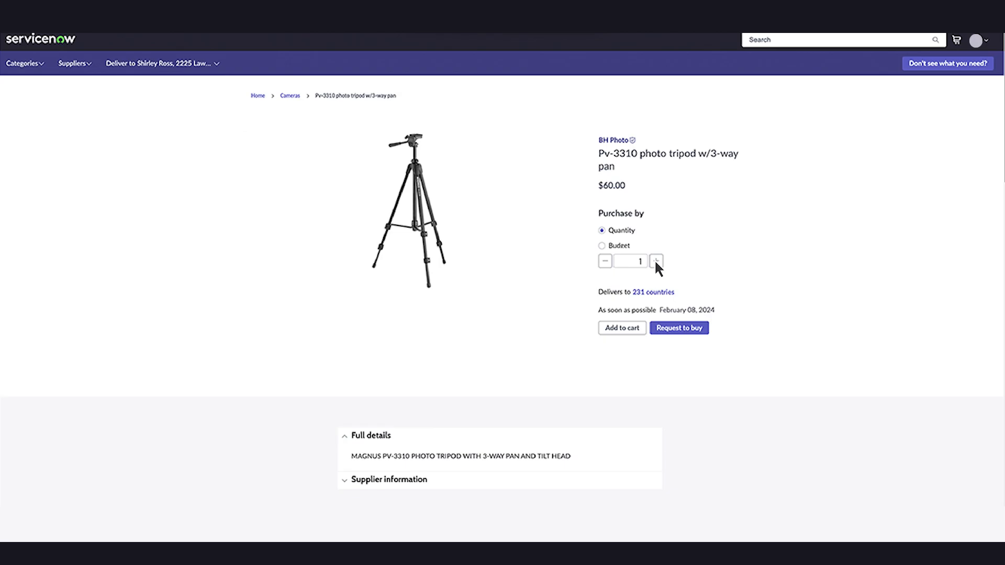
left_click(655, 262)
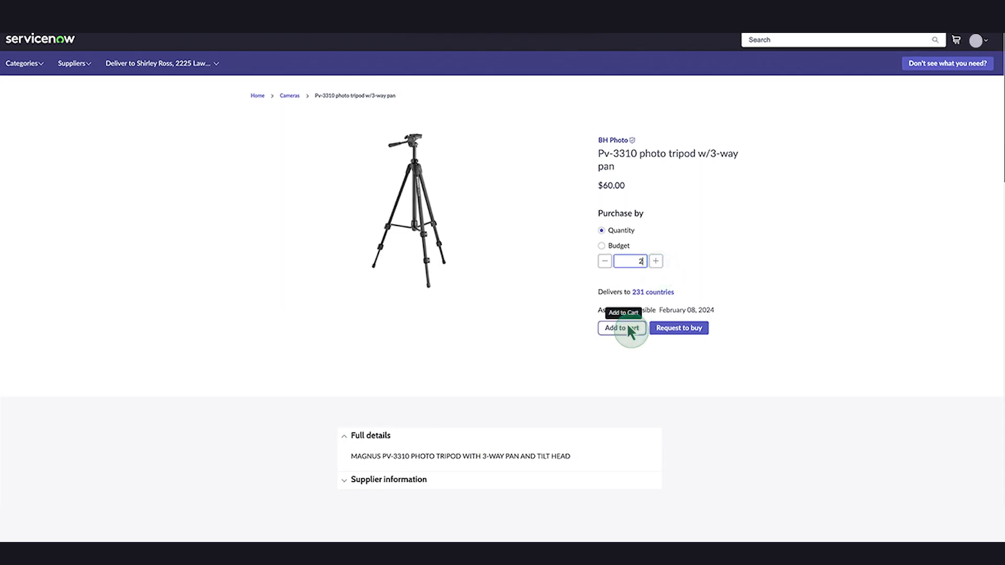
left_click(620, 327)
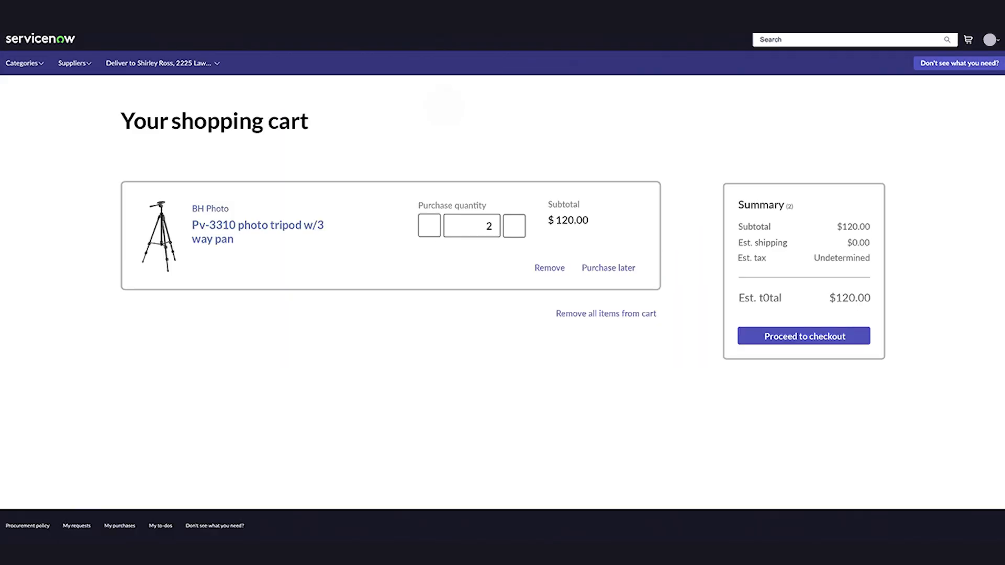
Check out the cart through the delivery date and payment method steps.
left_click(802, 336)
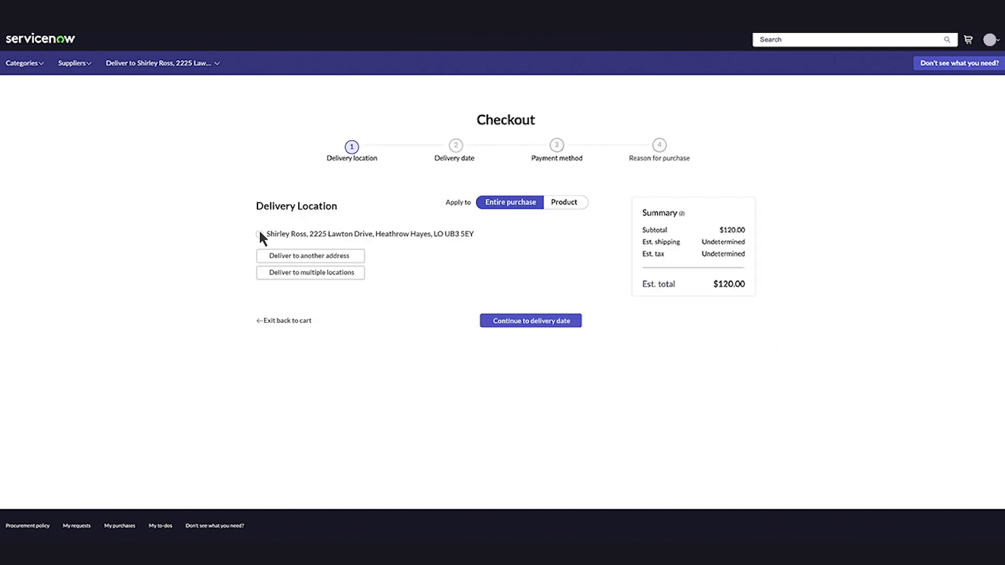
mouse_move(535, 328)
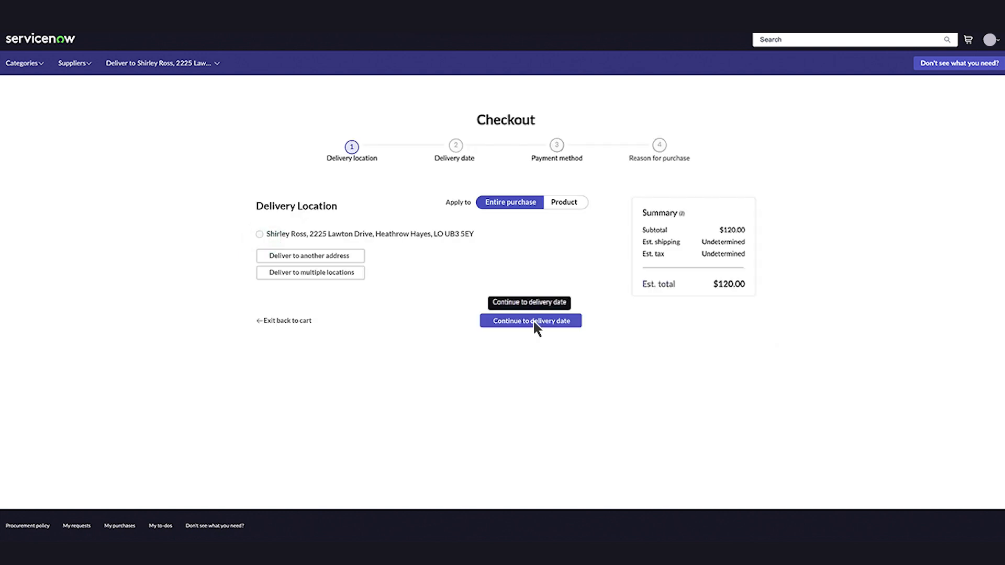
left_click(529, 320)
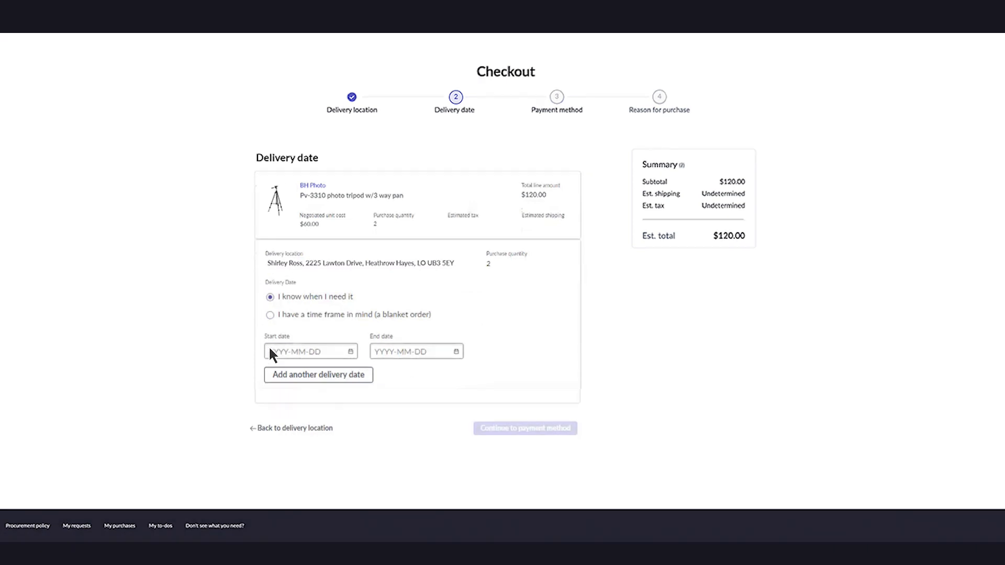
left_click(307, 351)
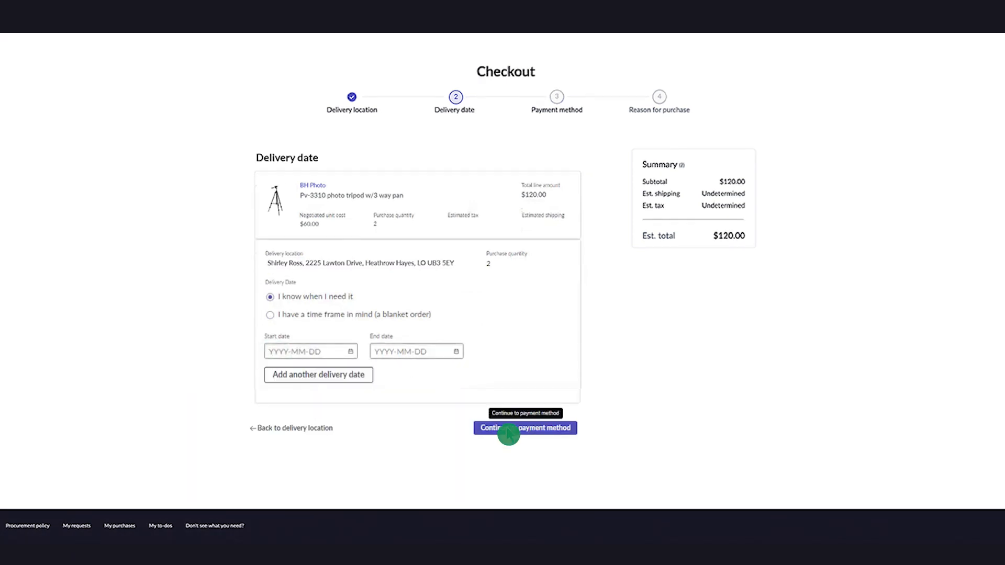
left_click(524, 427)
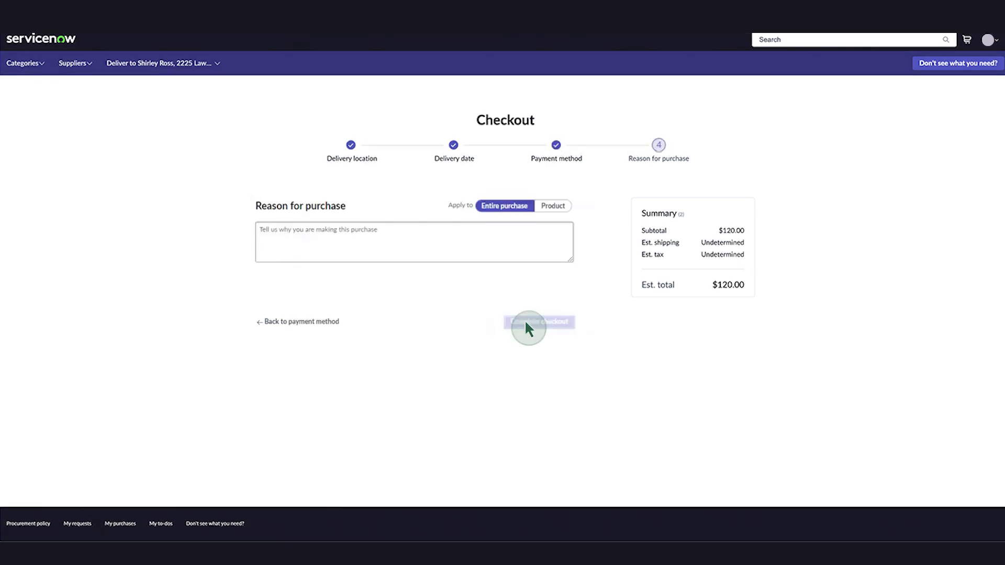
Enter purchase reason 'video interview', complete checkout and review the $120.00 request.
type("video interview")
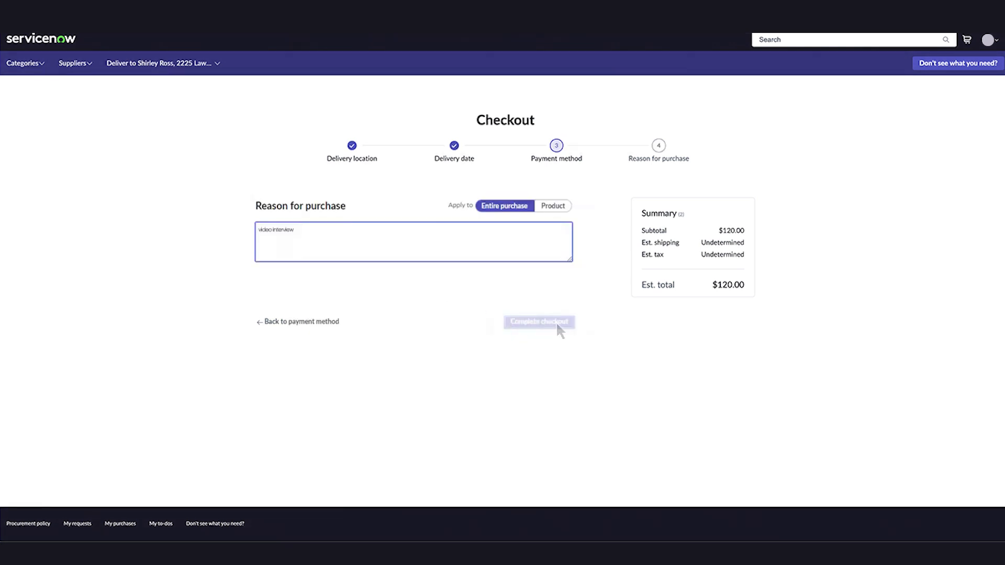
left_click(539, 322)
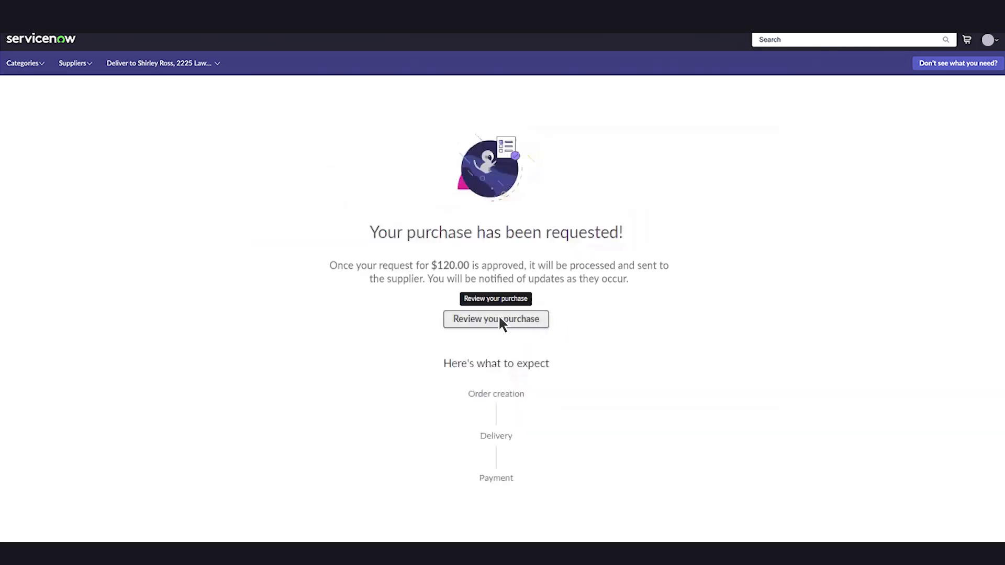
left_click(495, 319)
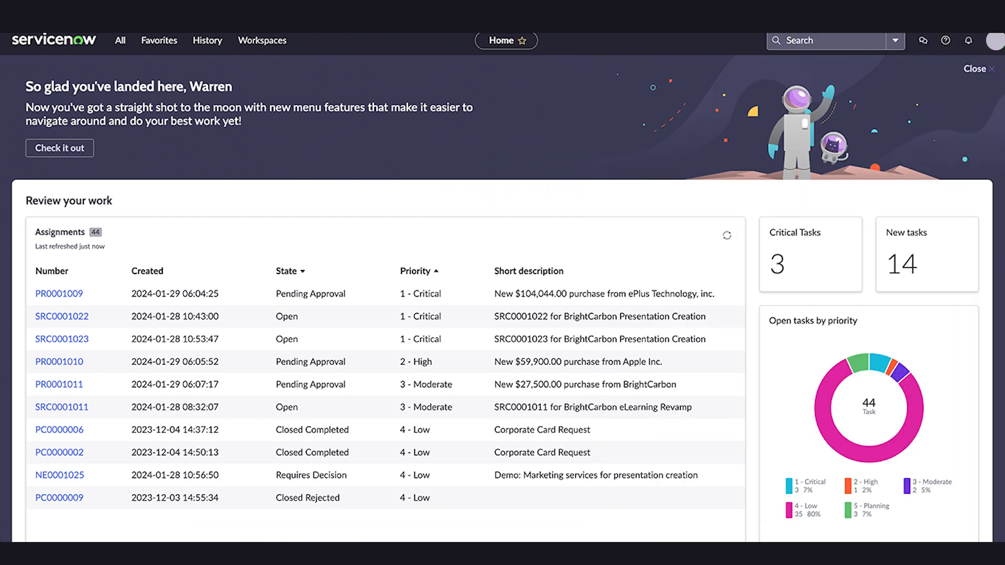
In Procurement Workspace, open requisition PR0001065 and review its purchase lines and Final Review state.
left_click(120, 40)
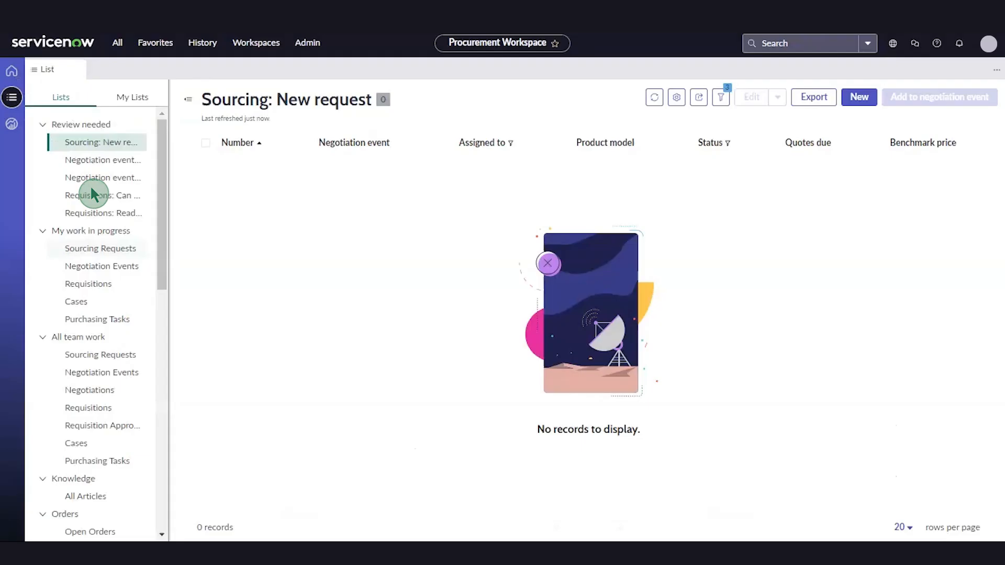
scroll("down", 3)
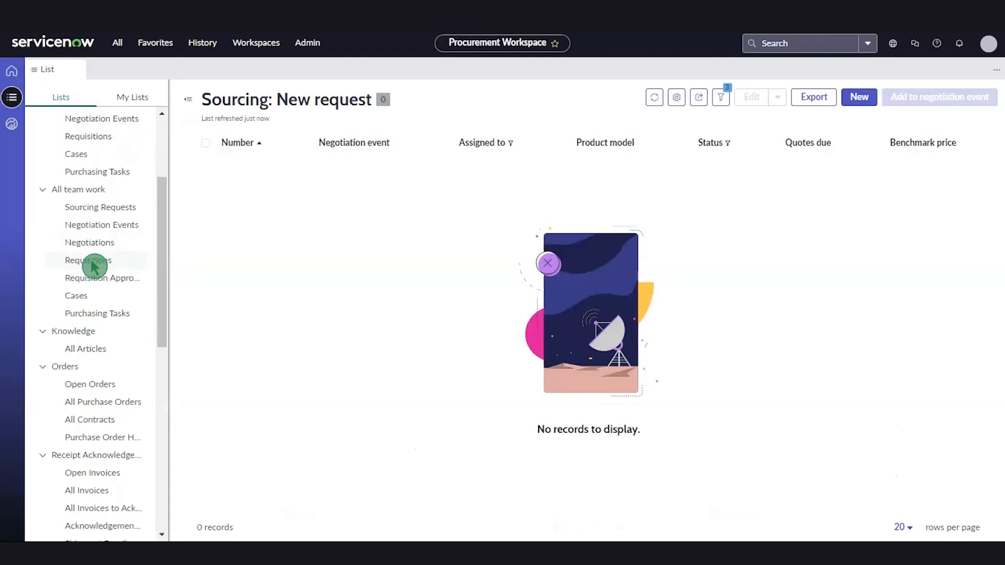
left_click(88, 259)
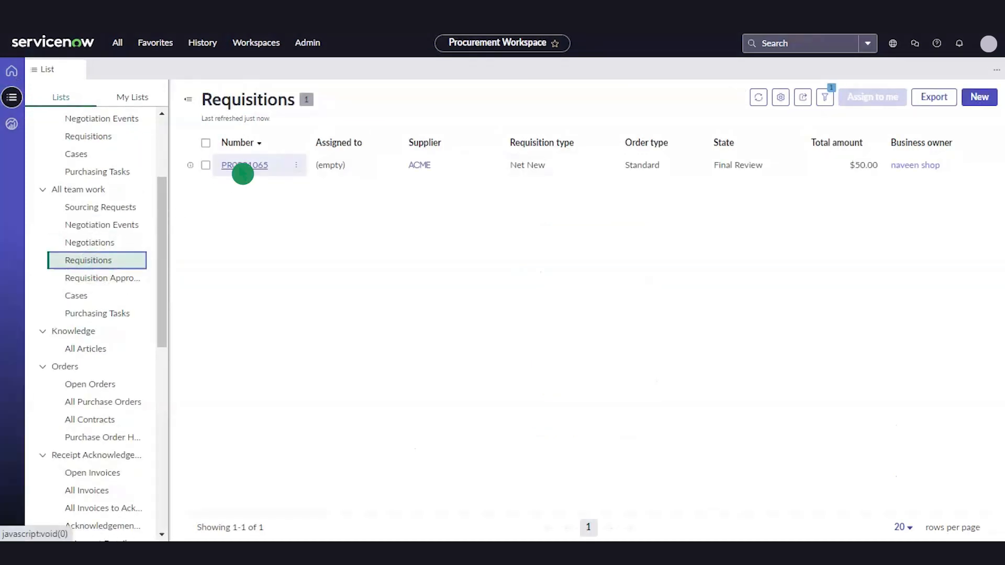
left_click(243, 165)
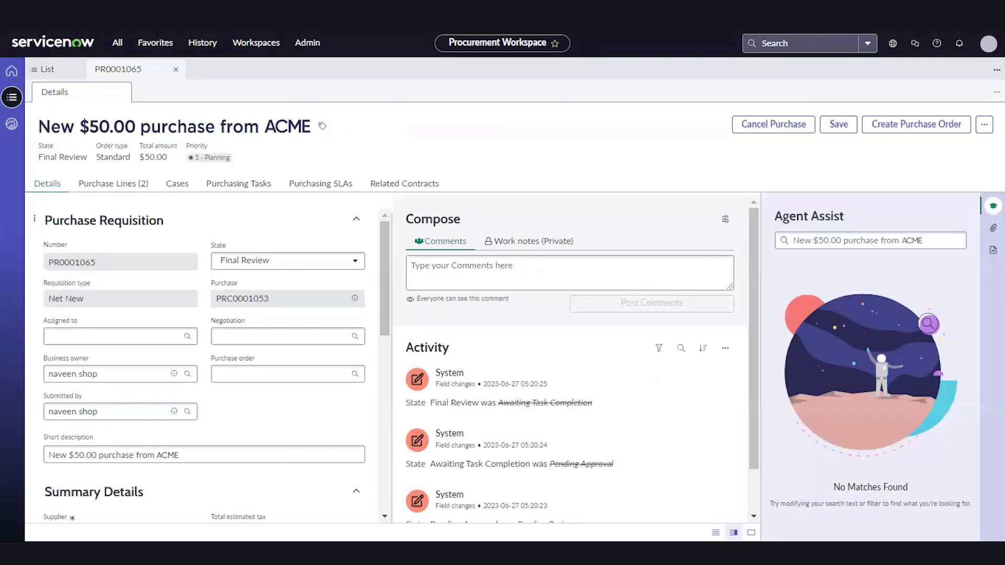
left_click(114, 183)
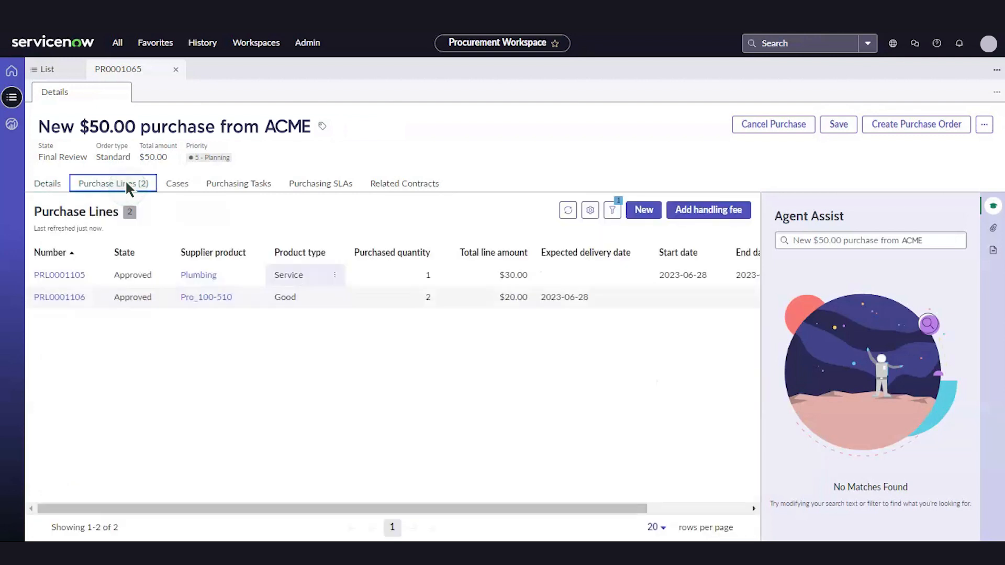
left_click(47, 184)
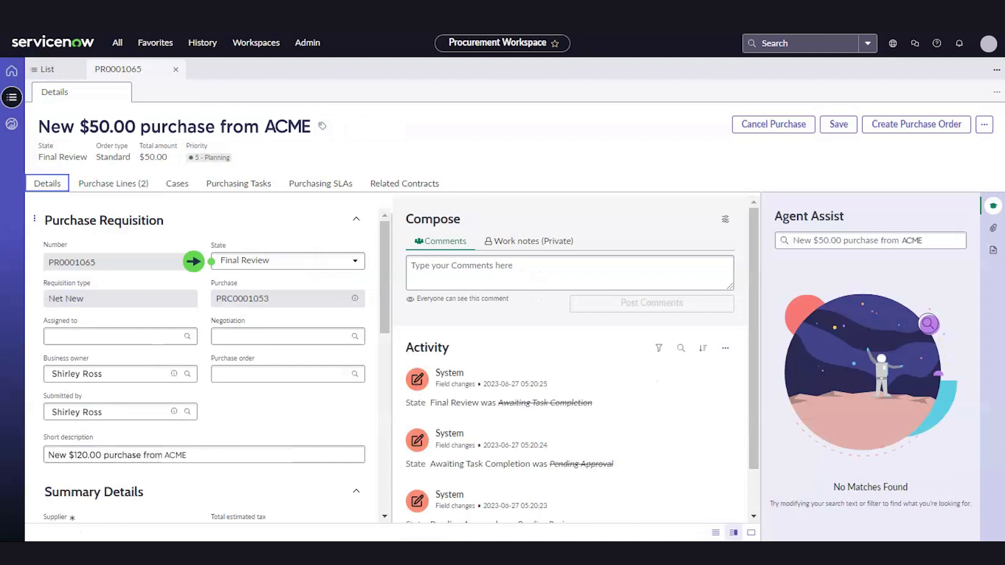
left_click(286, 260)
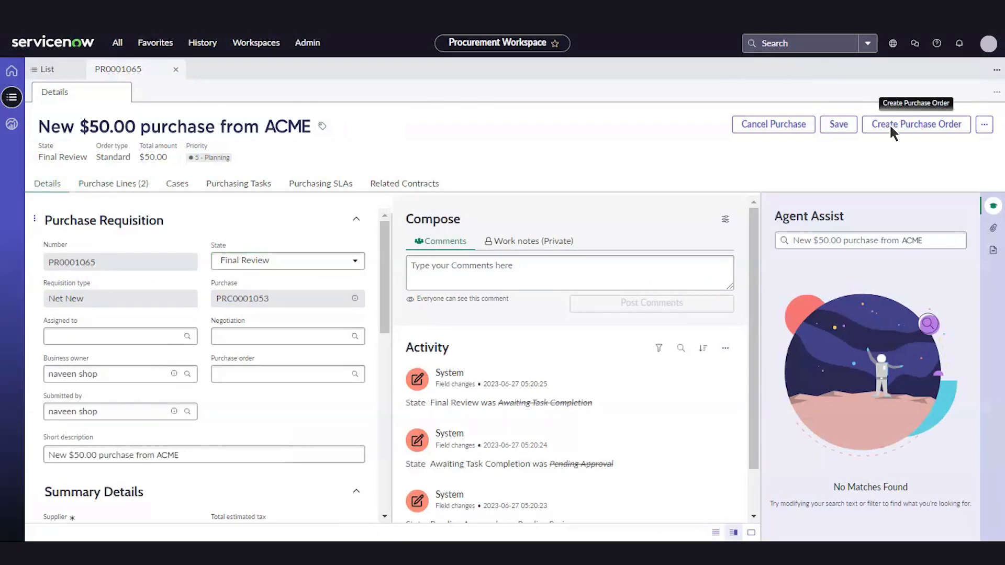
Create purchase order PO0001057 from the requisition and list all purchase orders.
left_click(916, 123)
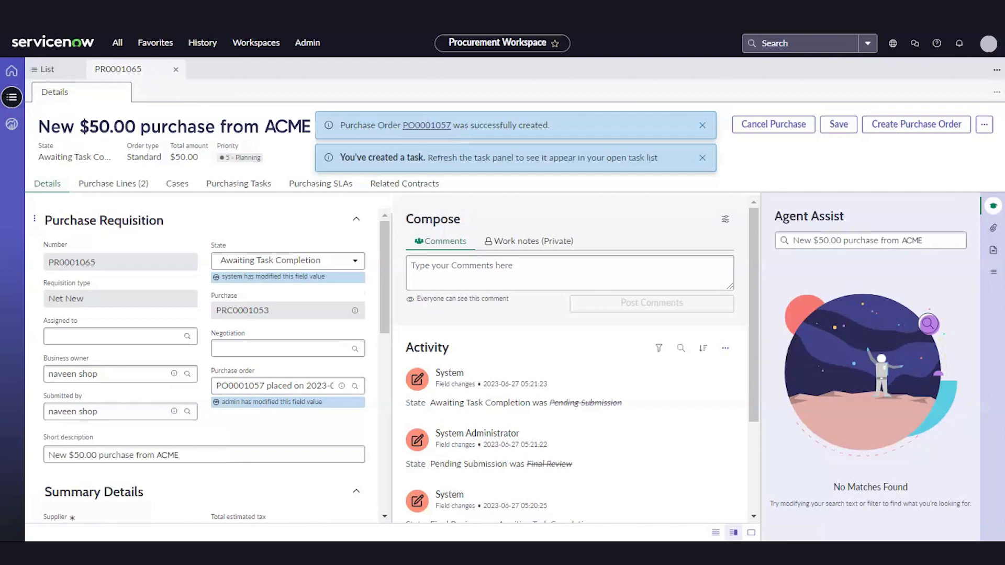
left_click(45, 69)
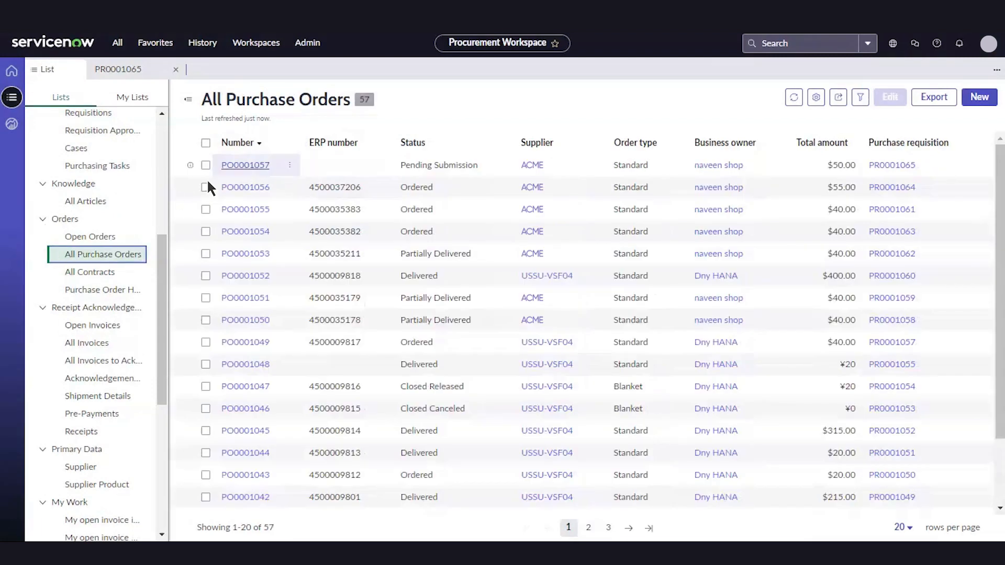
Open purchase order PO0001057, still pending submission, from the list.
left_click(245, 164)
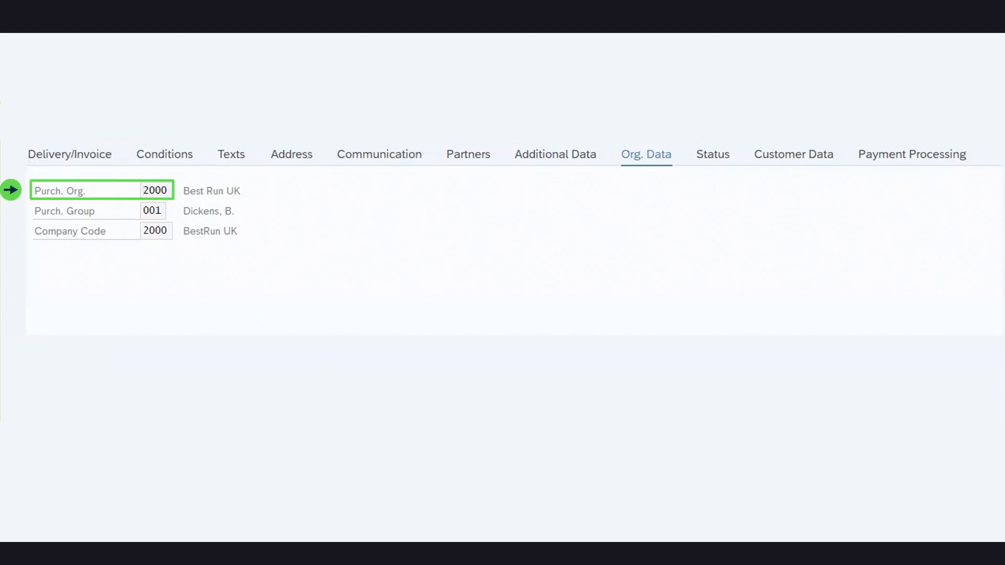
Check the SAP order's Org. Data: purchasing org 2000 Best Run UK, group 001, company code 2000.
left_click(83, 230)
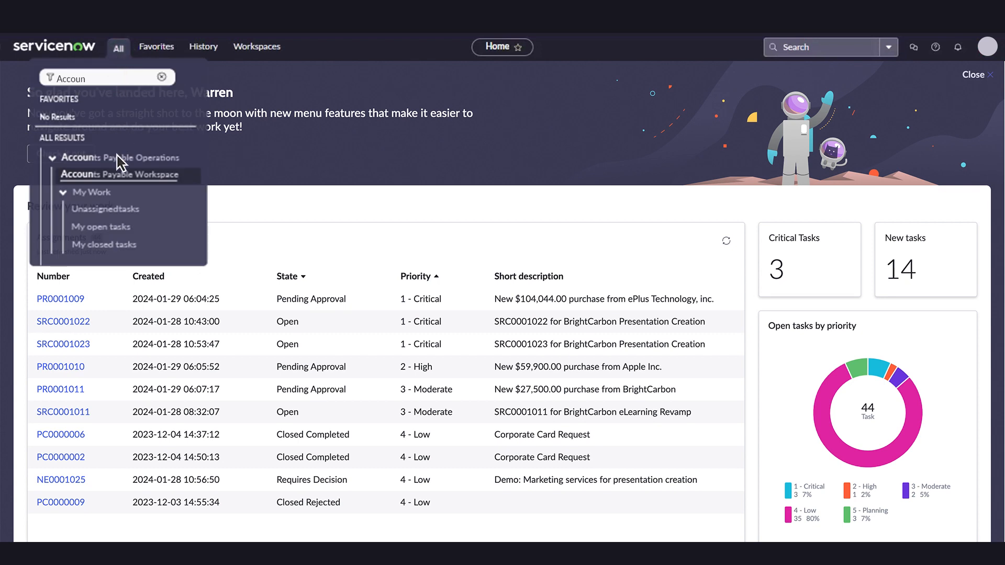
Open the Accounts Payable Workspace lists and show Primary Data > Invoices.
left_click(109, 158)
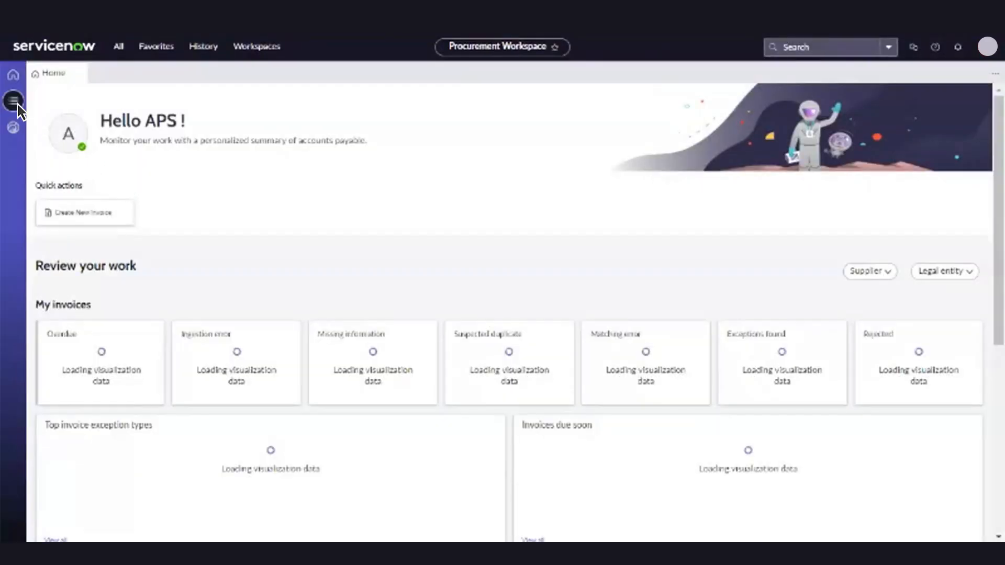
left_click(13, 100)
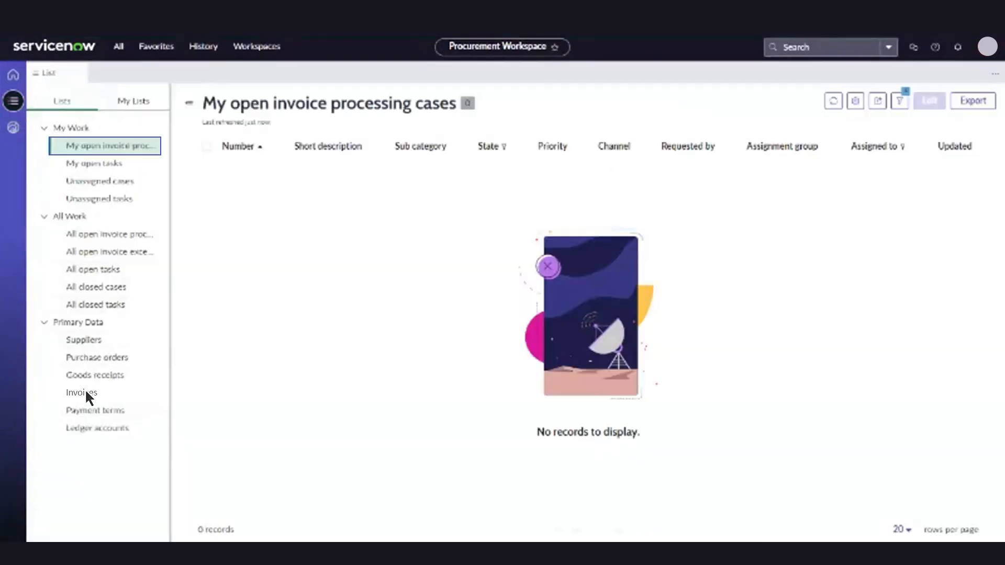
left_click(81, 392)
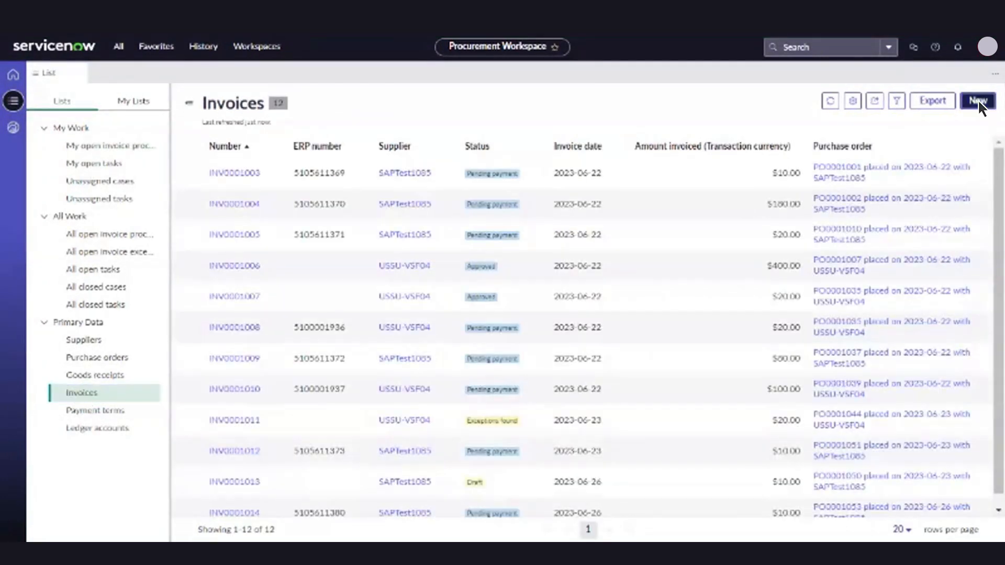
Create and save a new $120.00 invoice for the ACME-matched supplier, invoice number 7534723, tax code V0.
left_click(977, 100)
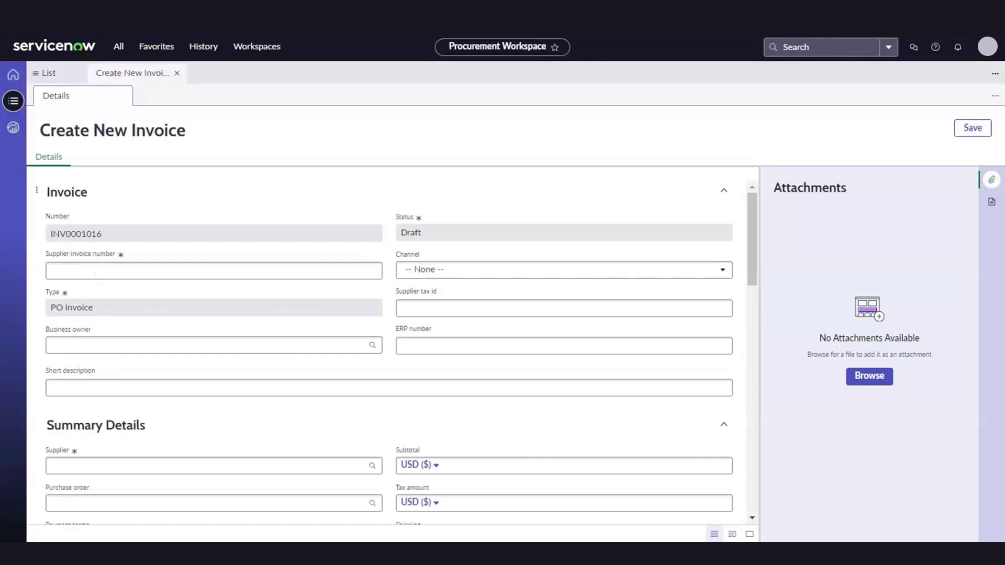
scroll("down", 3)
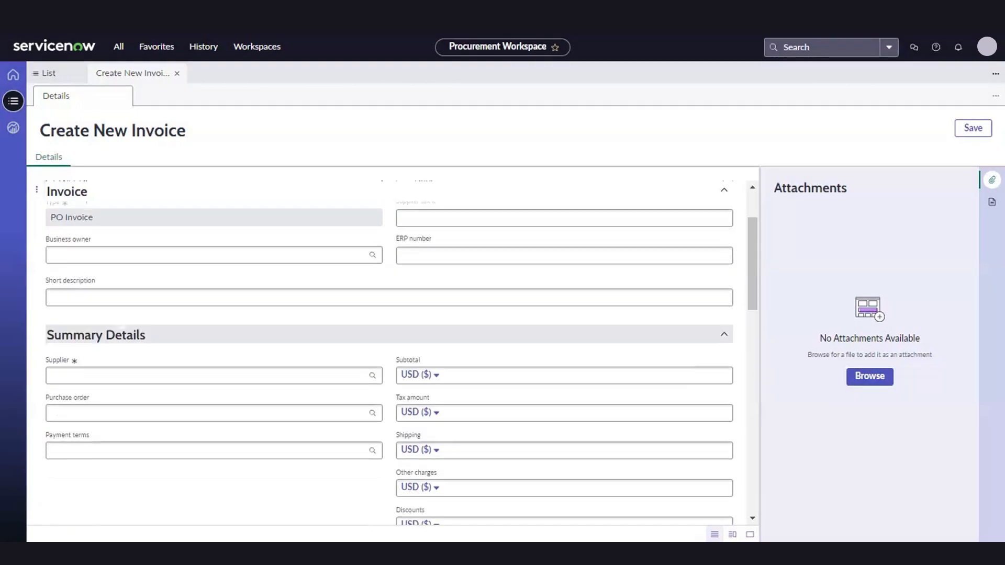
type("ACME")
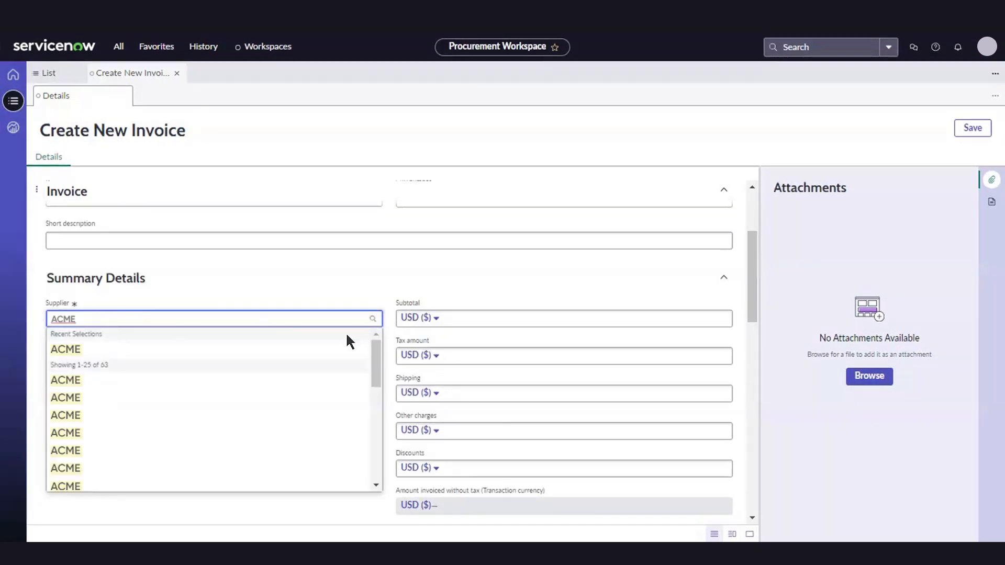
left_click(65, 348)
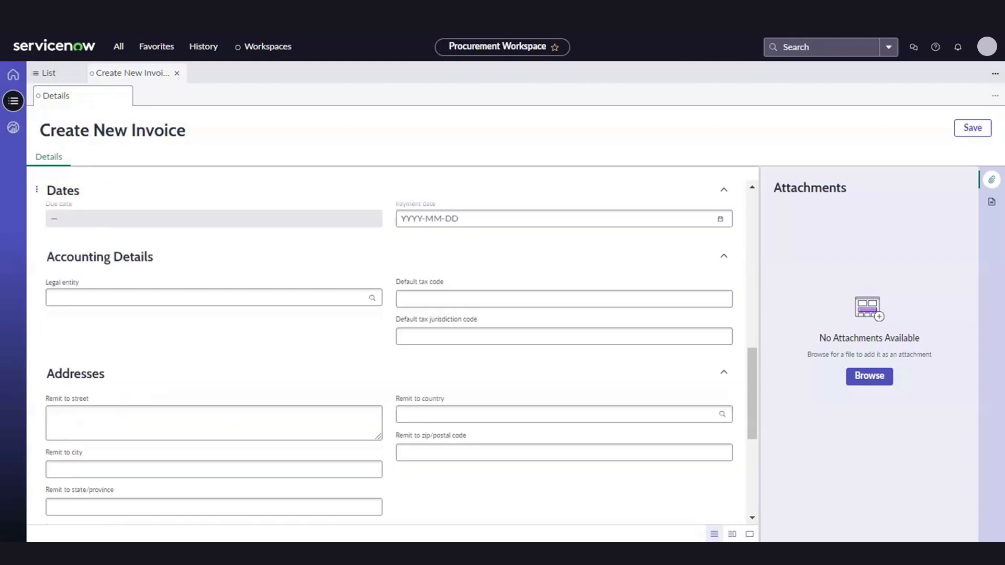
type("V0")
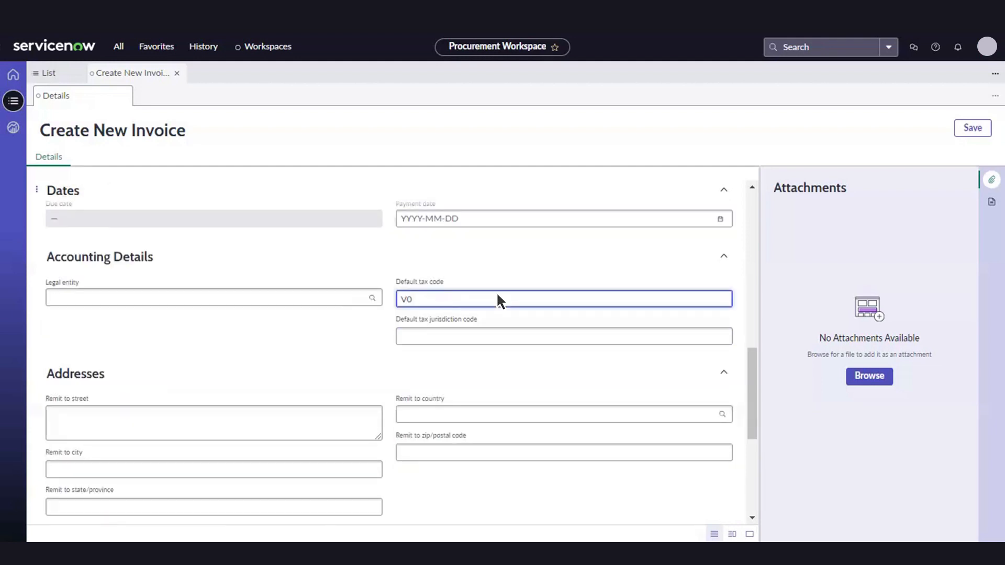
left_click(971, 127)
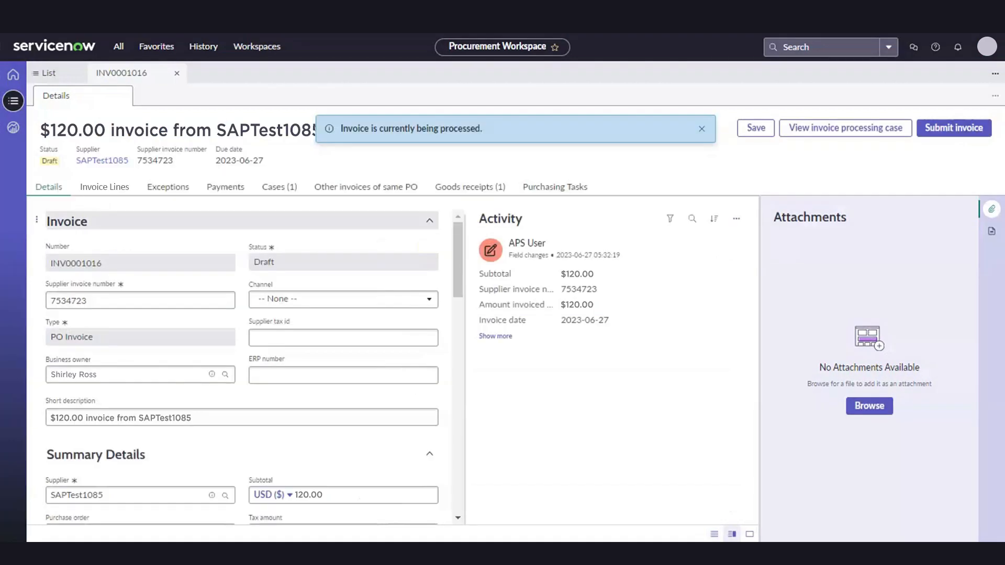
mouse_move(103, 186)
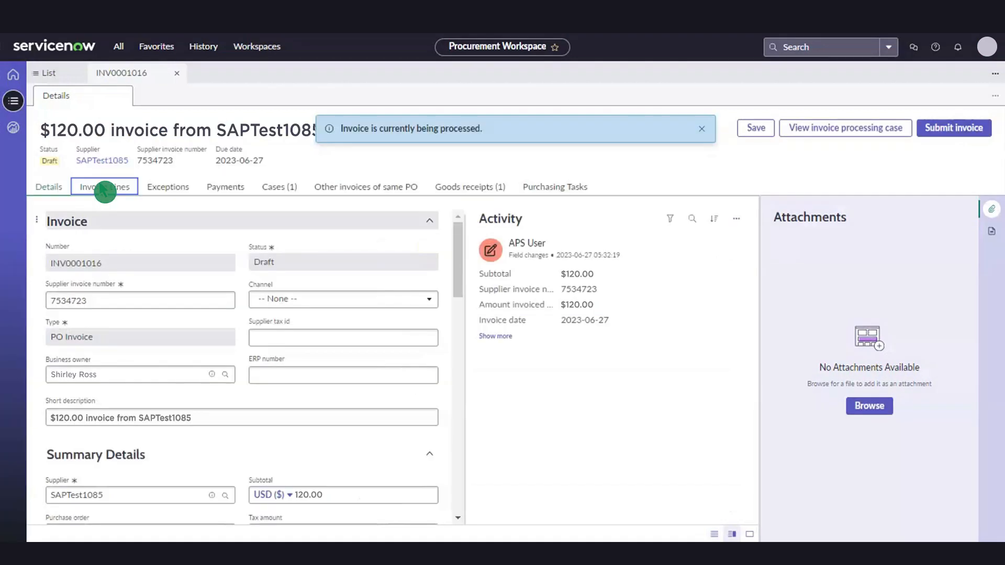
Add an invoice line tied to purchase order line POL0001090 and fill in its $120.00 subtotal.
left_click(103, 187)
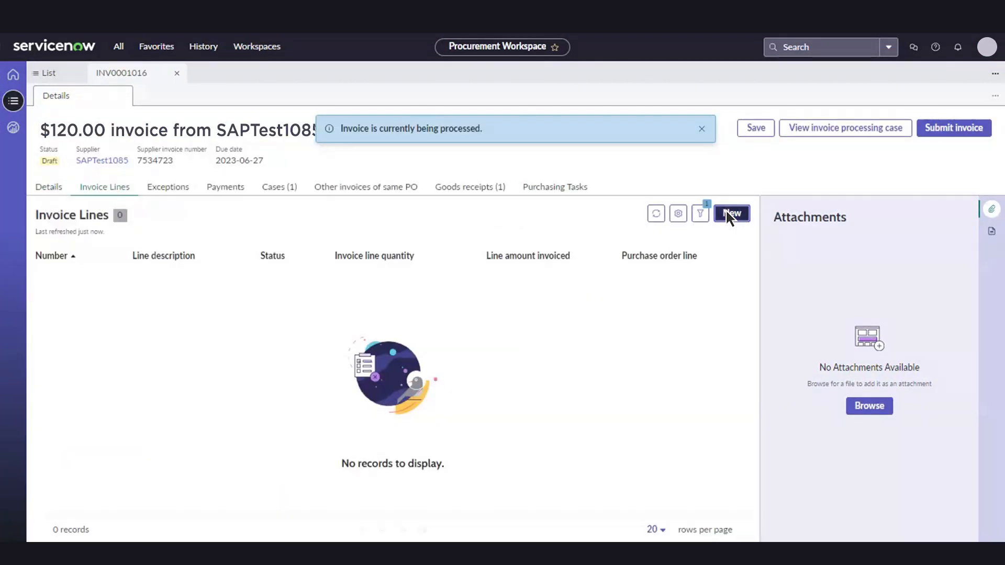
left_click(730, 214)
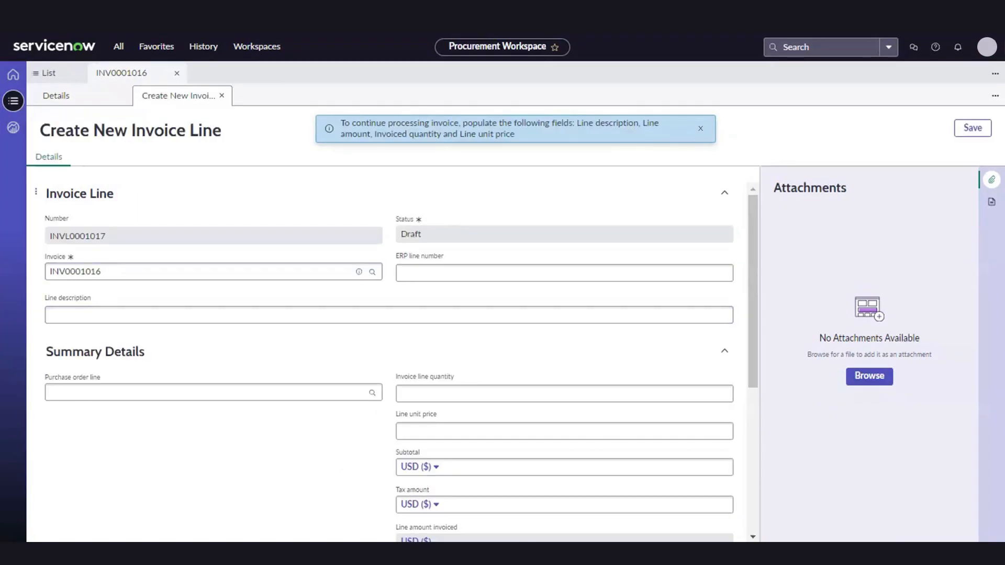
left_click(700, 128)
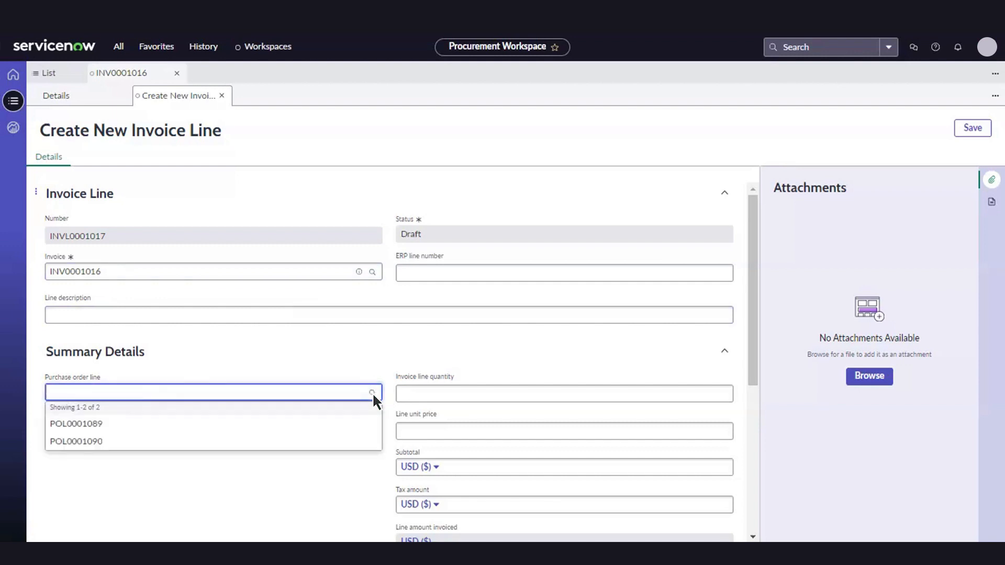
left_click(76, 440)
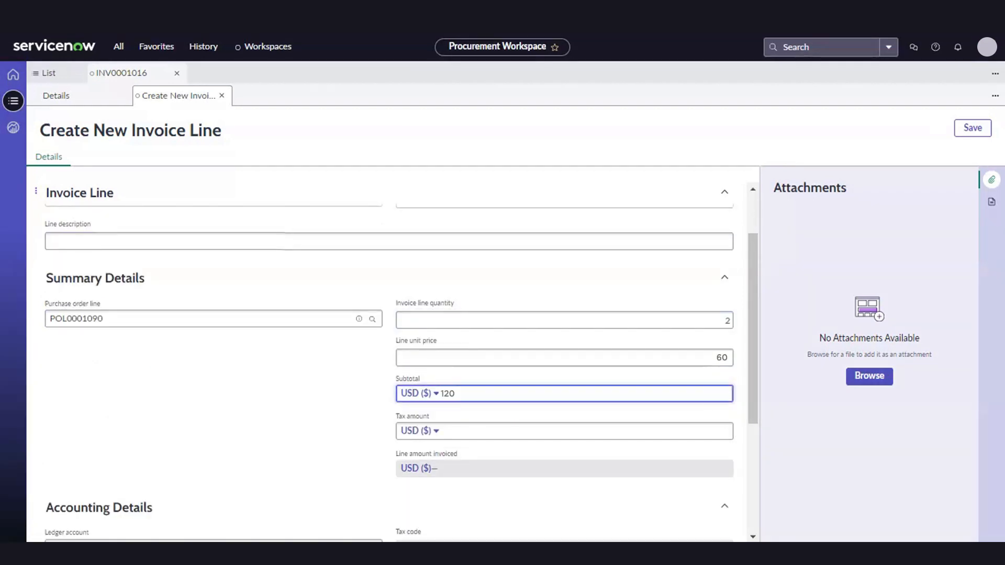
left_click(971, 128)
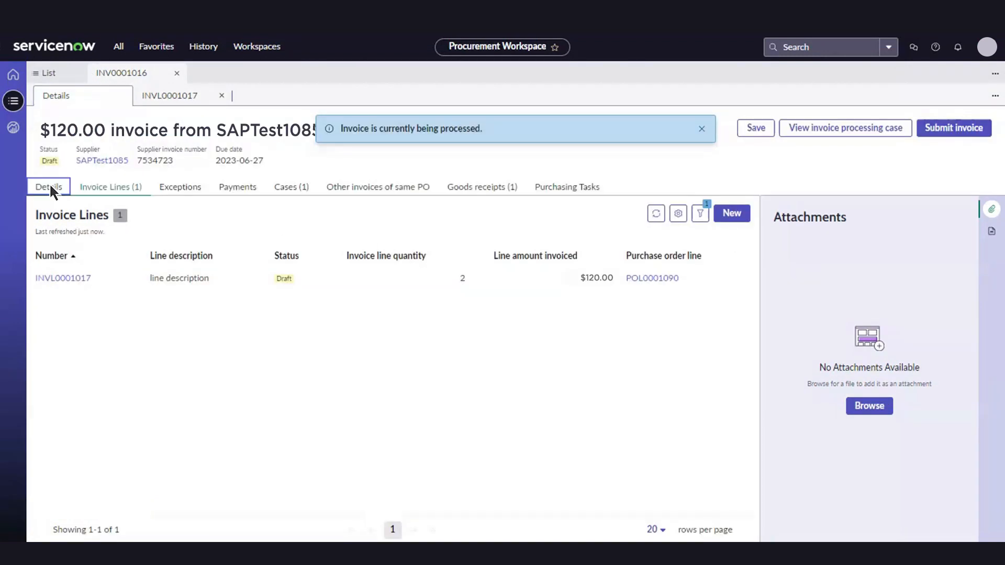
Submit the invoice processing case for INV0001016 and confirm the invoice shows Approved.
left_click(48, 186)
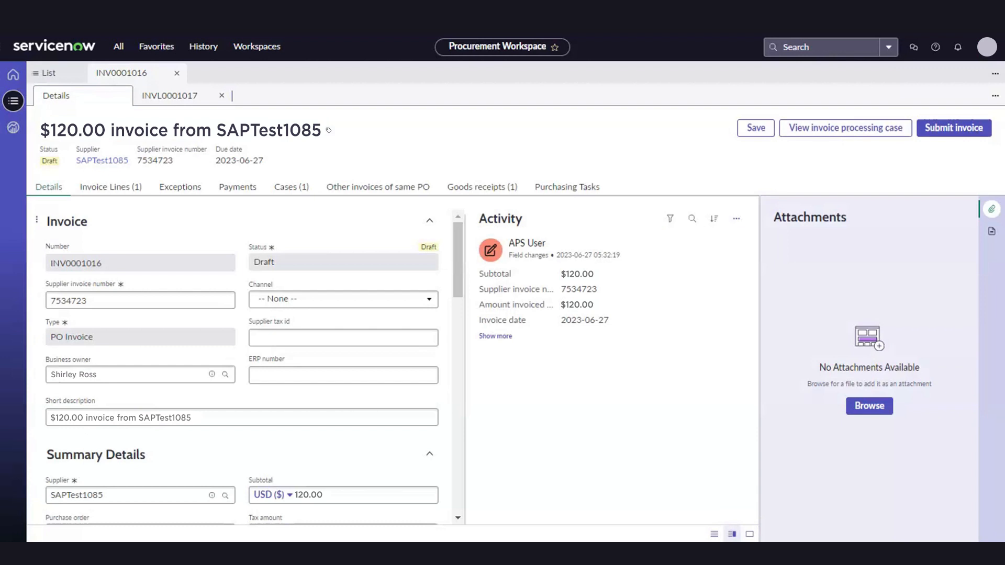
left_click(845, 128)
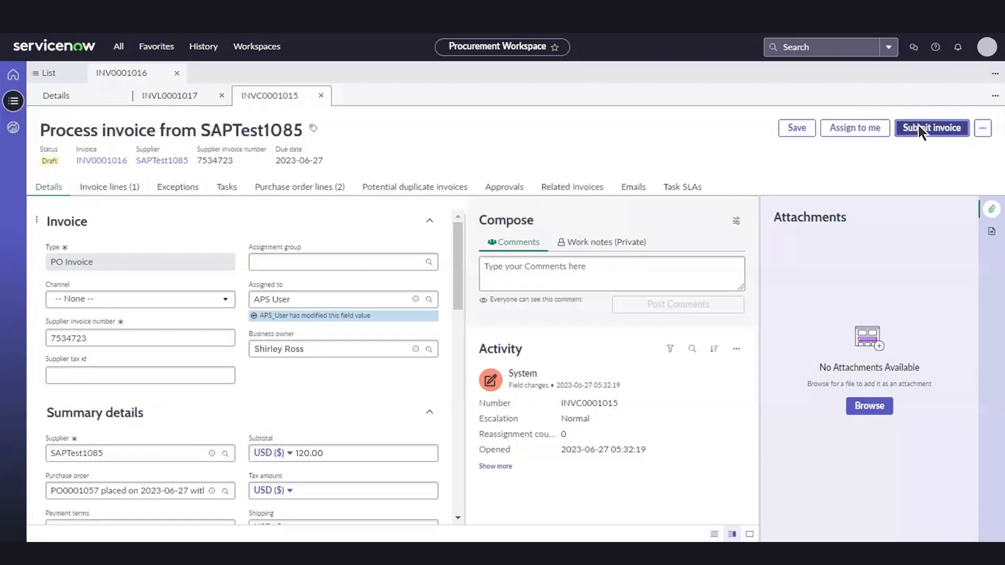
left_click(931, 128)
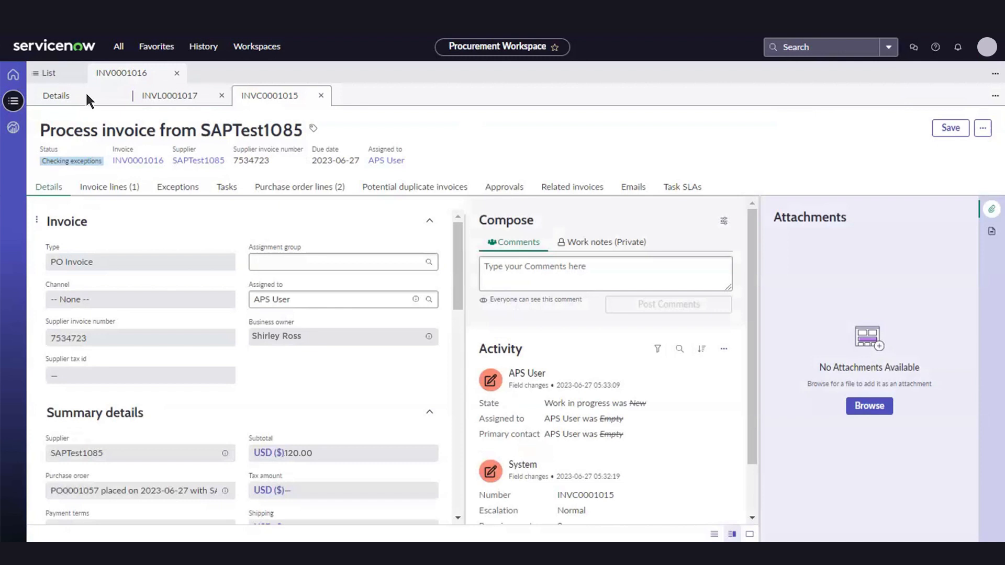
left_click(55, 96)
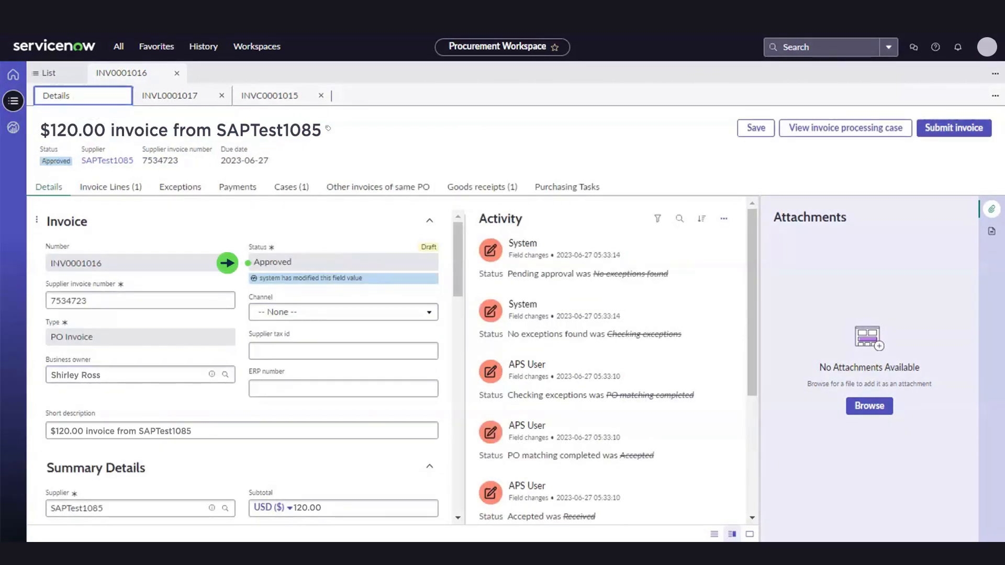
left_click(343, 262)
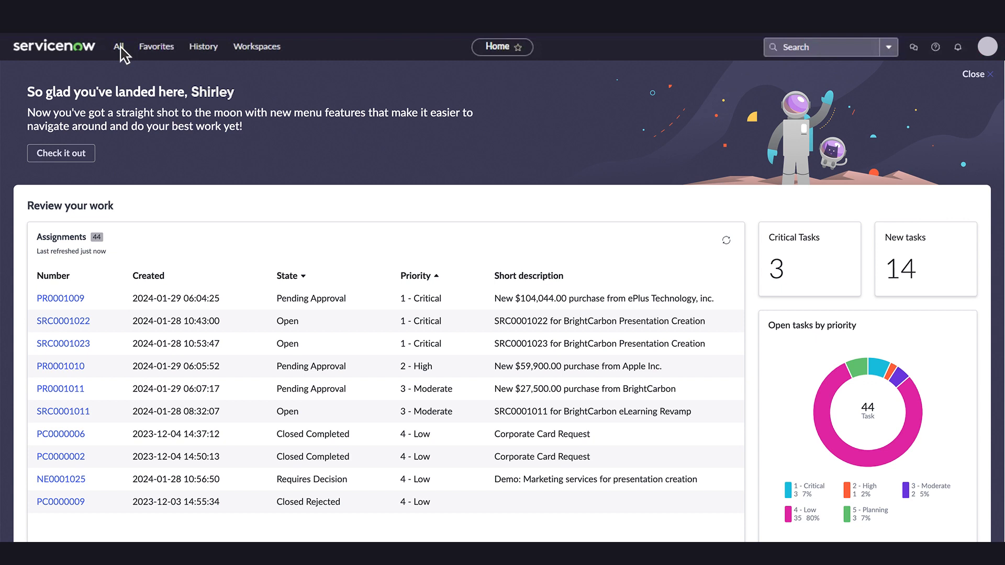
Start a new supplier record from the Suppliers list.
left_click(119, 46)
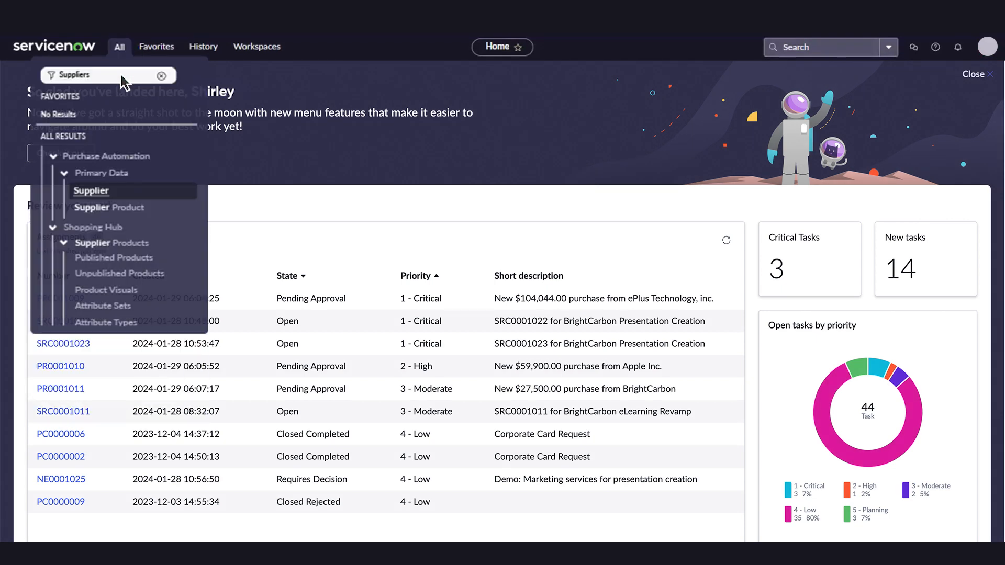
left_click(91, 190)
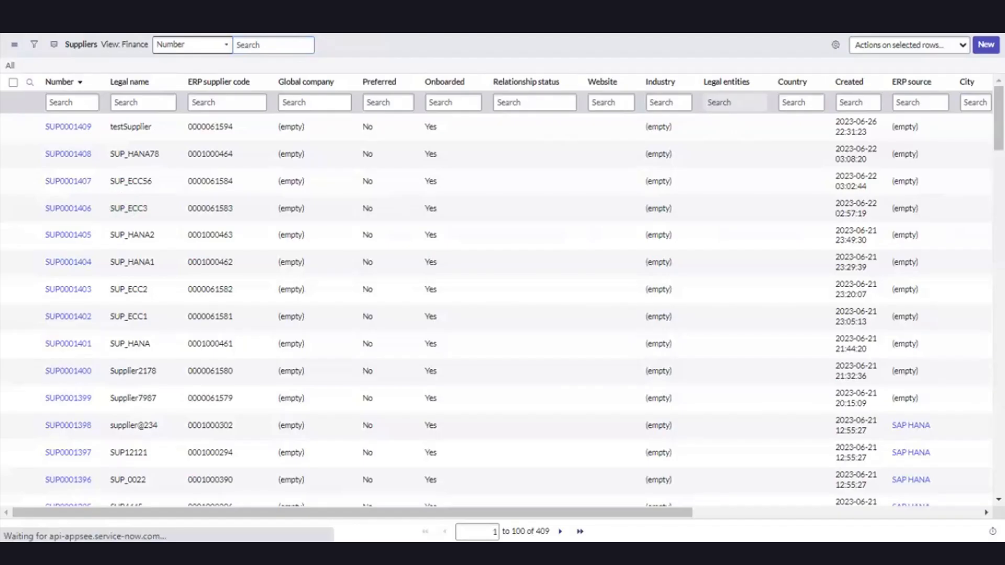
left_click(986, 45)
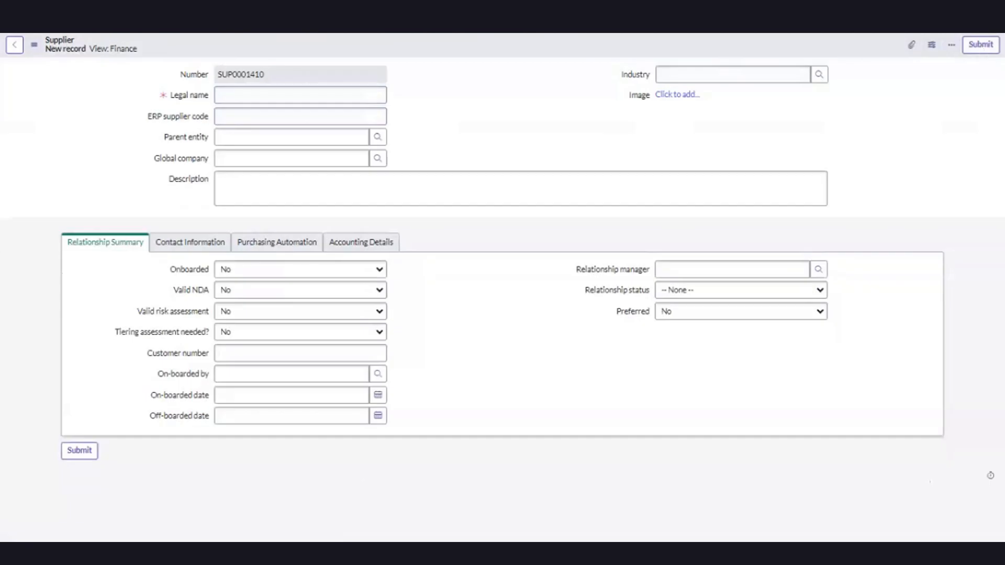
Name the supplier DemoSupplier, mark it Onboarded and submit it.
left_click(300, 95)
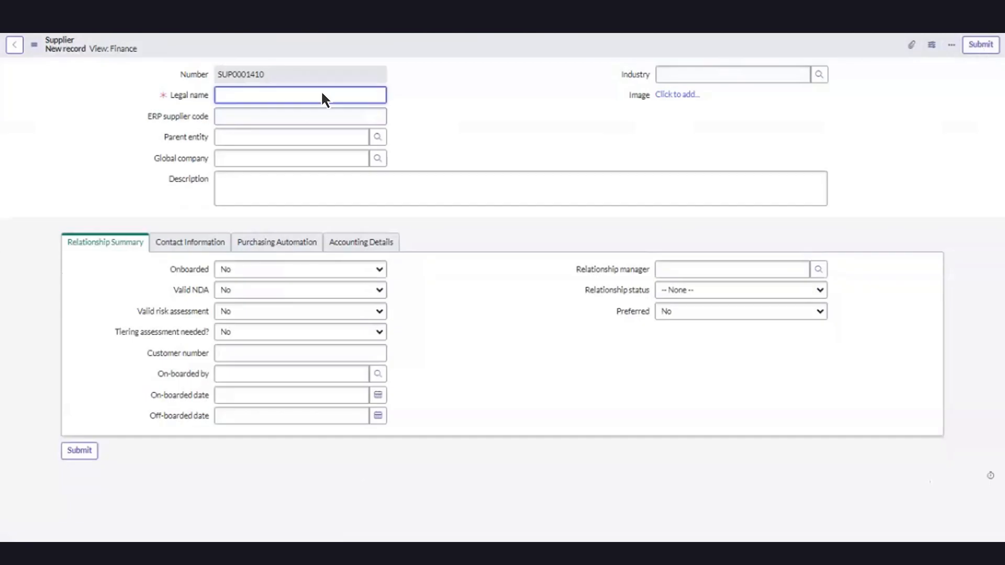
type("DemoSupplier")
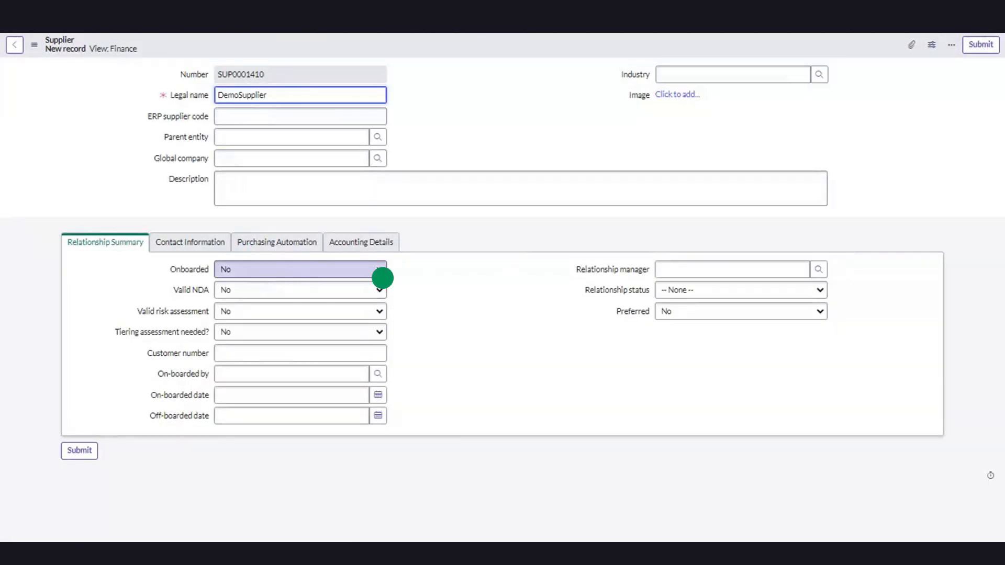
left_click(300, 269)
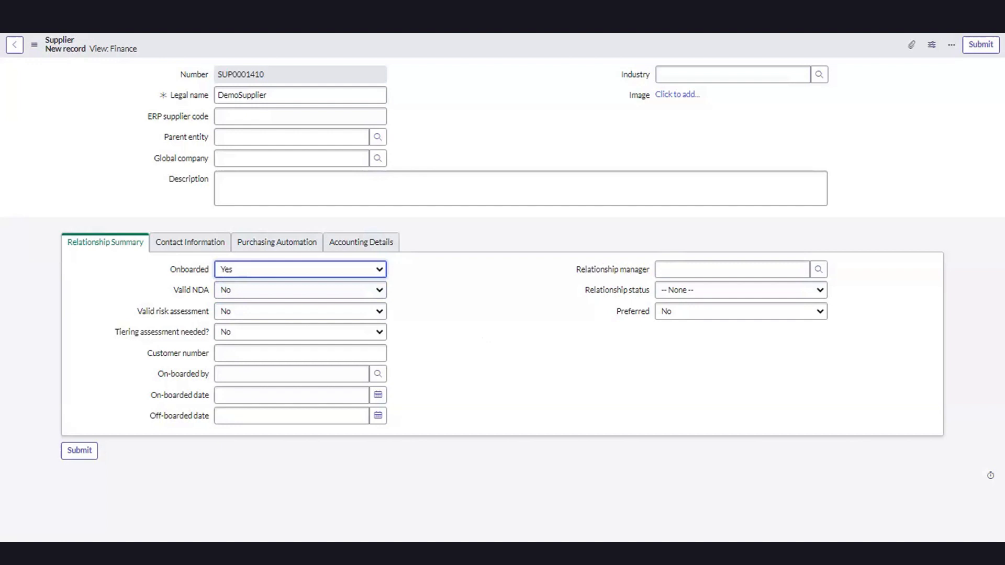
left_click(14, 44)
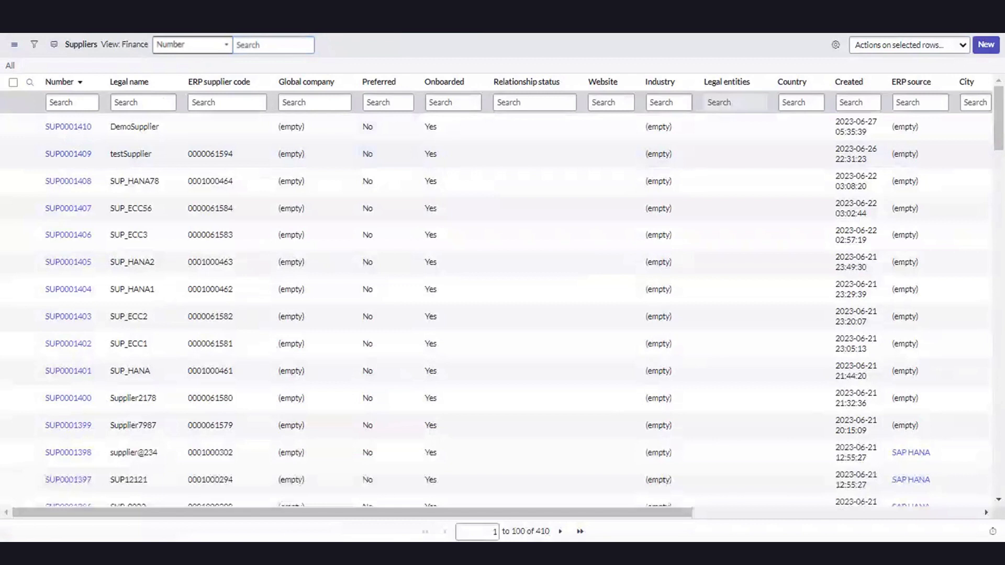
Start a new legal entity mapping on the DemoSupplier record.
left_click(69, 127)
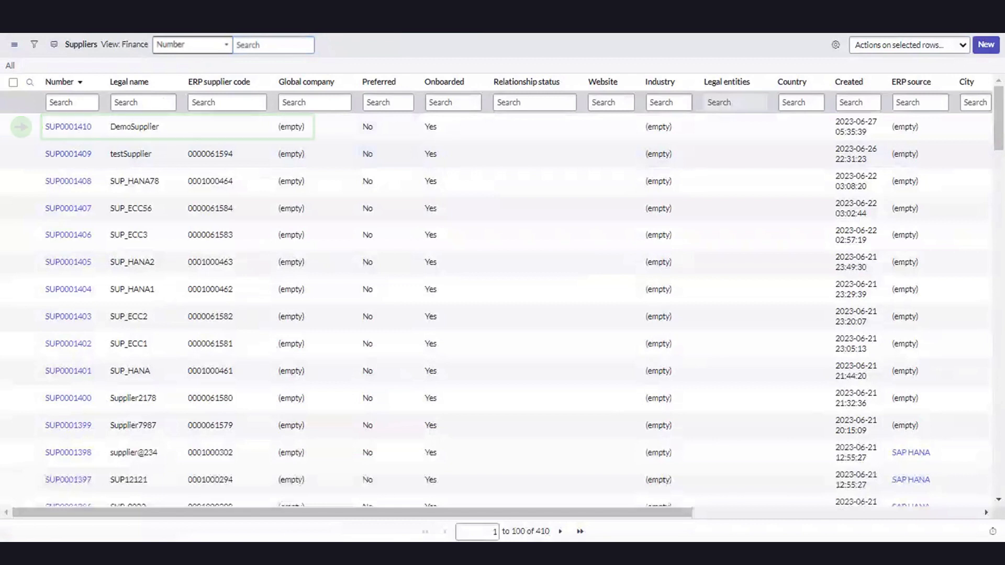
left_click(69, 126)
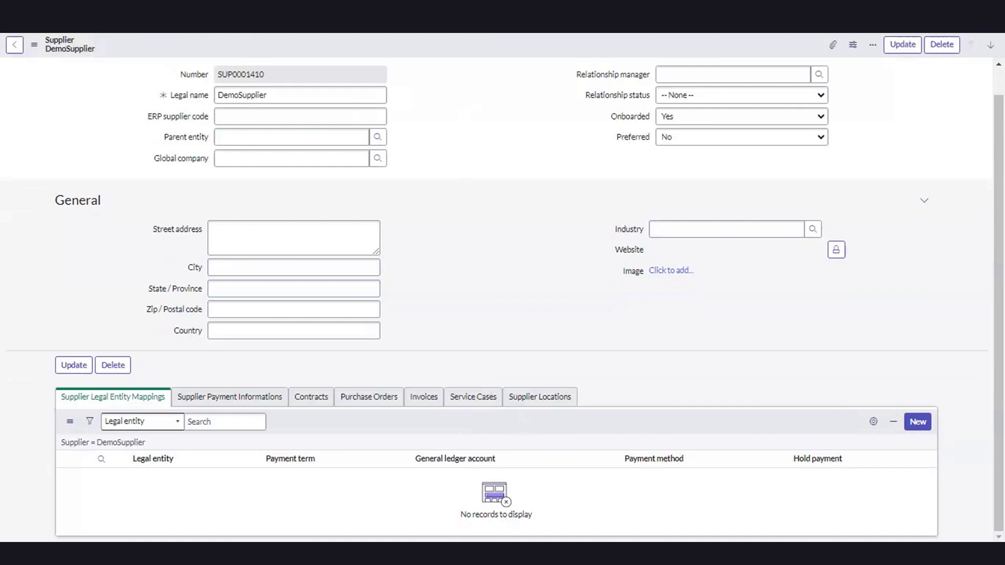
mouse_move(918, 422)
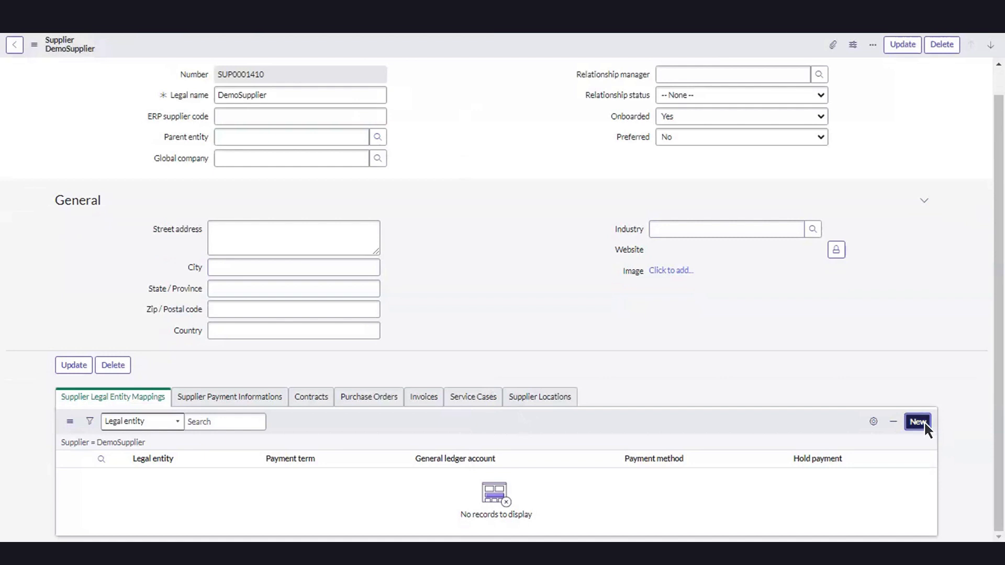
left_click(917, 422)
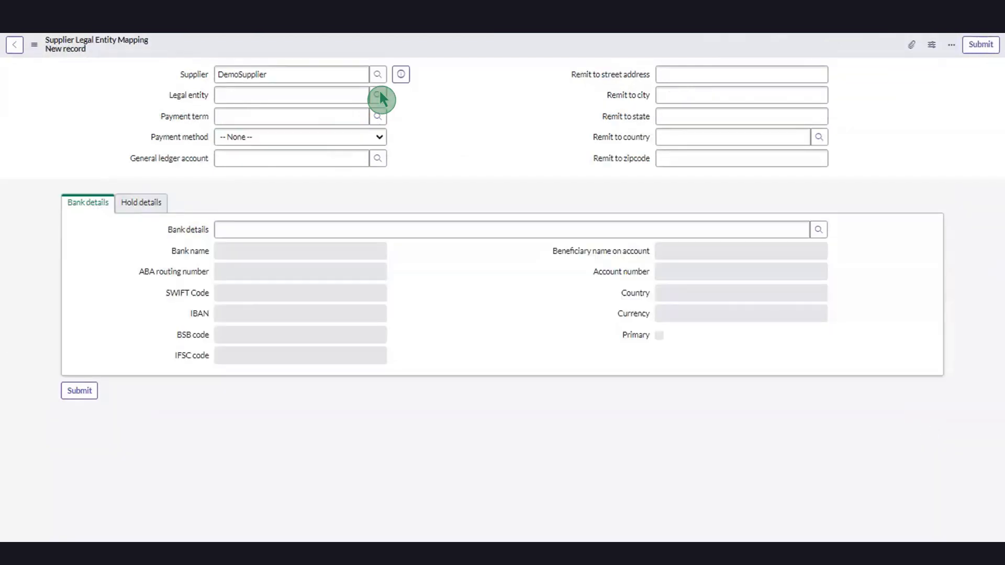
left_click(378, 95)
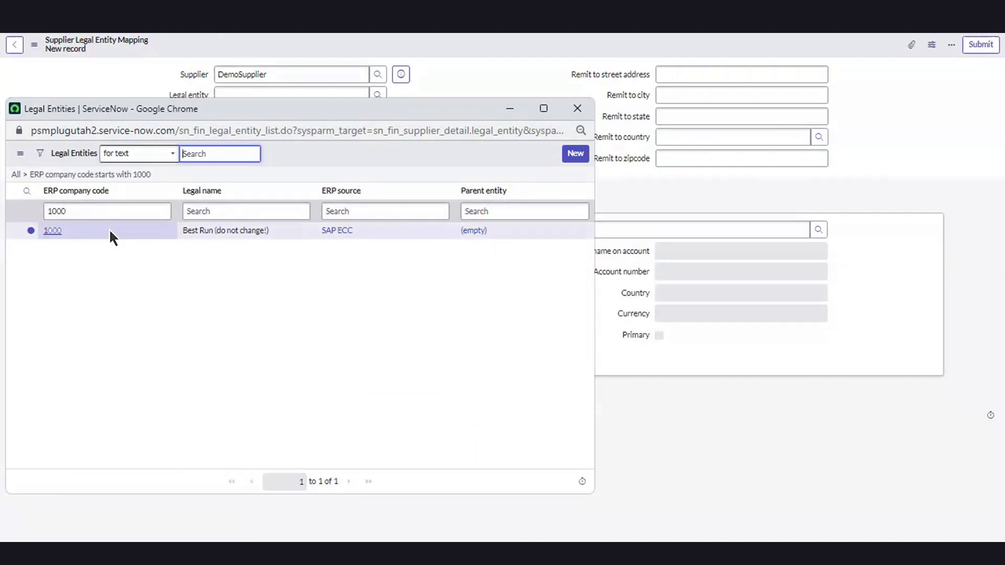
left_click(53, 231)
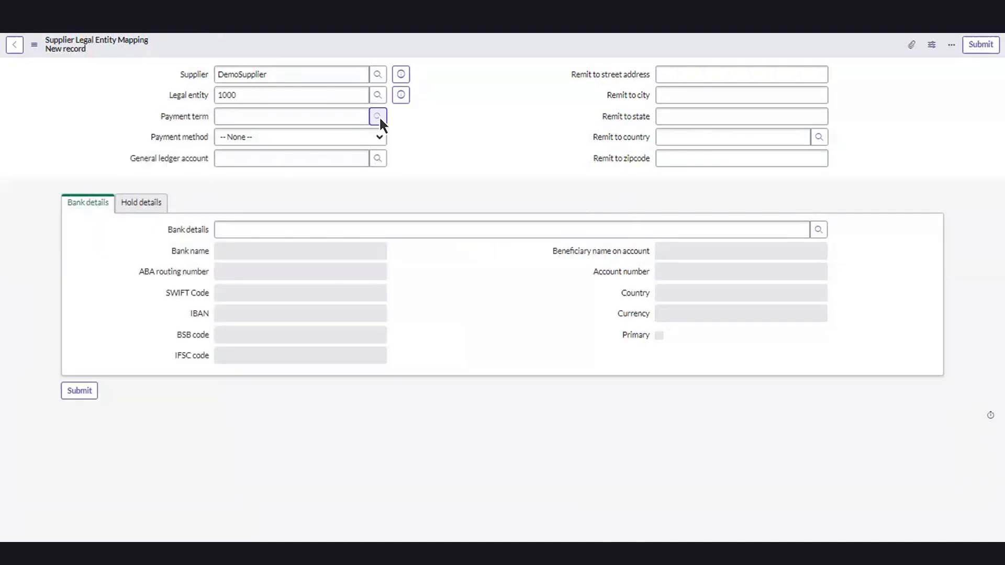
left_click(378, 116)
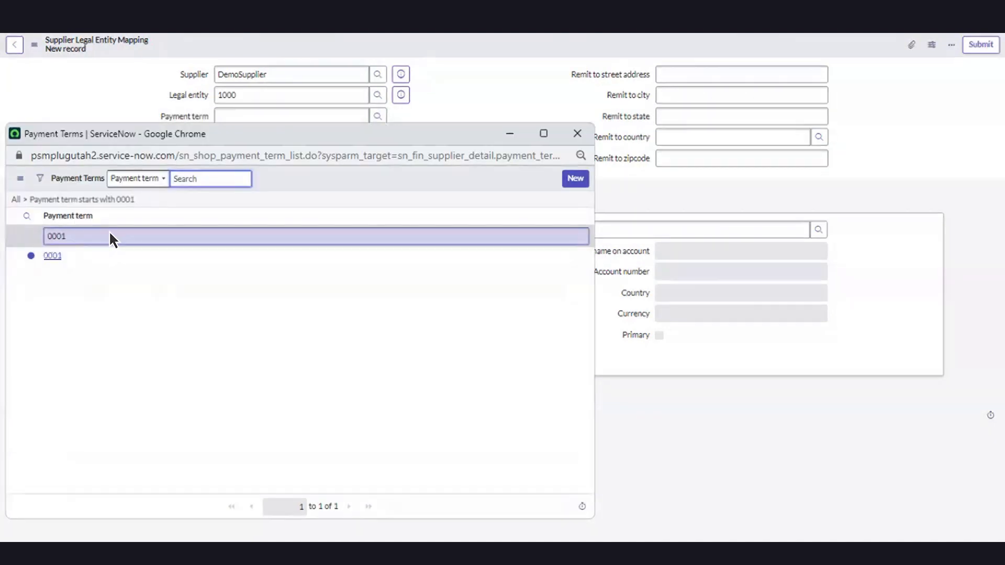
left_click(53, 255)
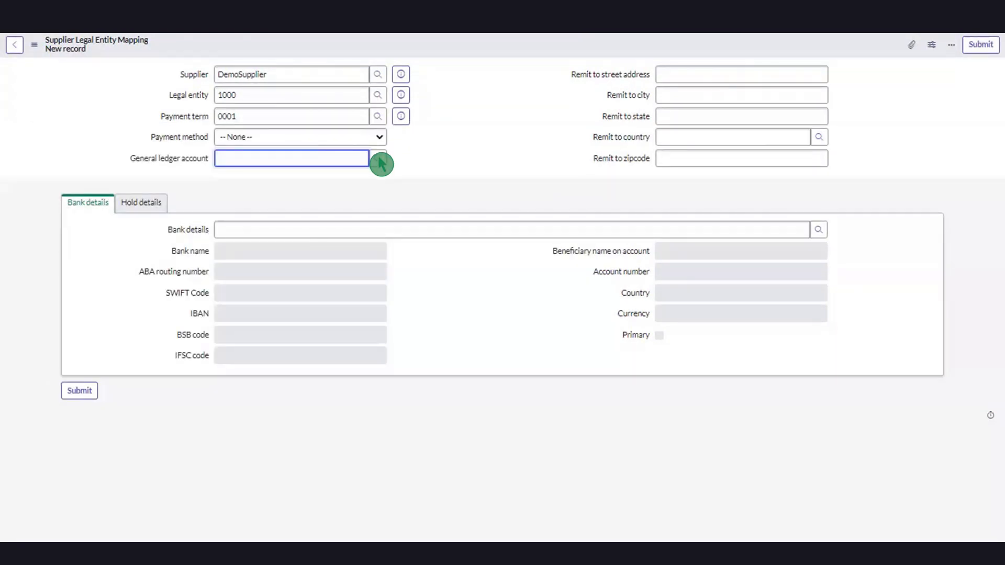
type("0000062210")
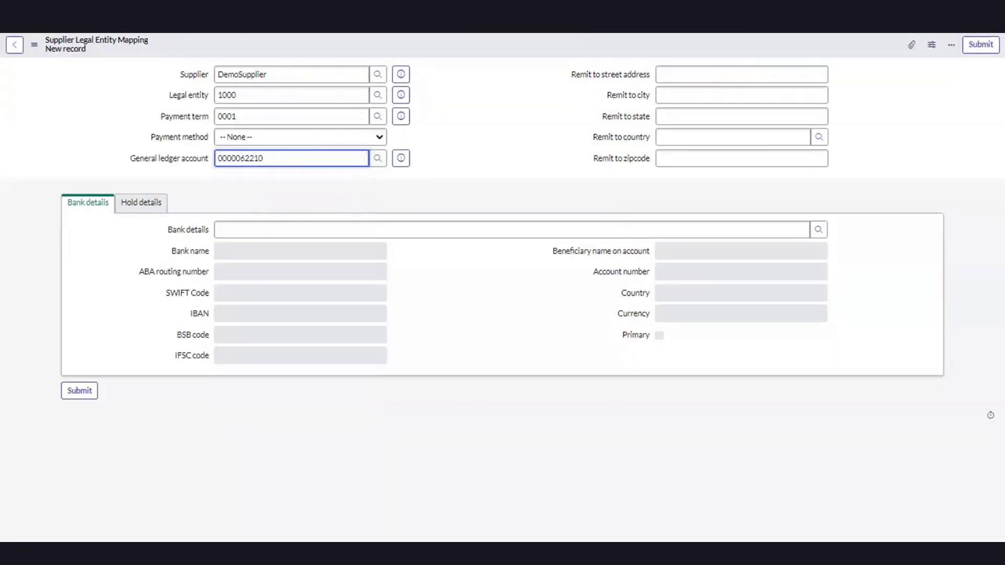
left_click(980, 44)
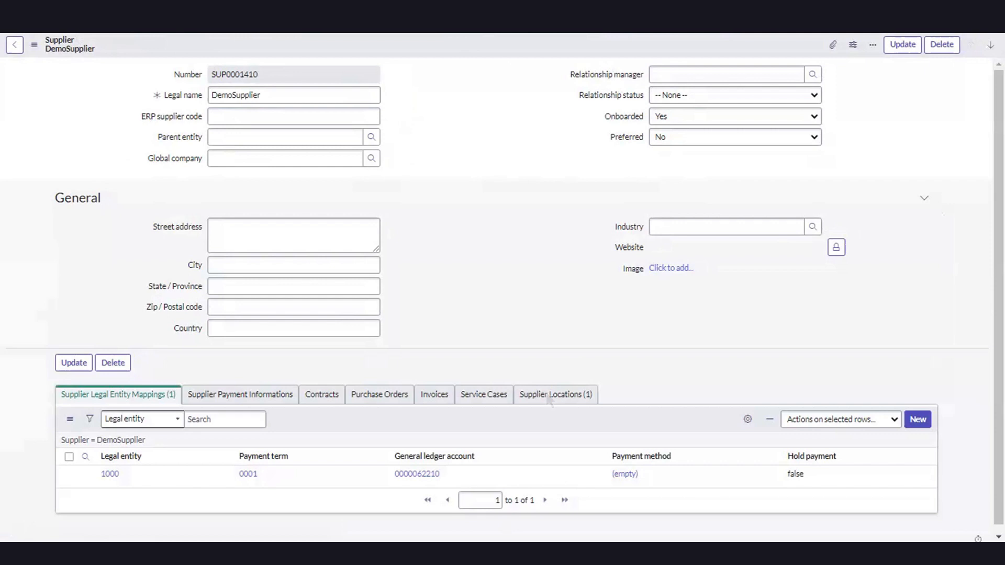
Add a headquarters location ACME at Dallas, USA for DemoSupplier and submit it.
left_click(554, 395)
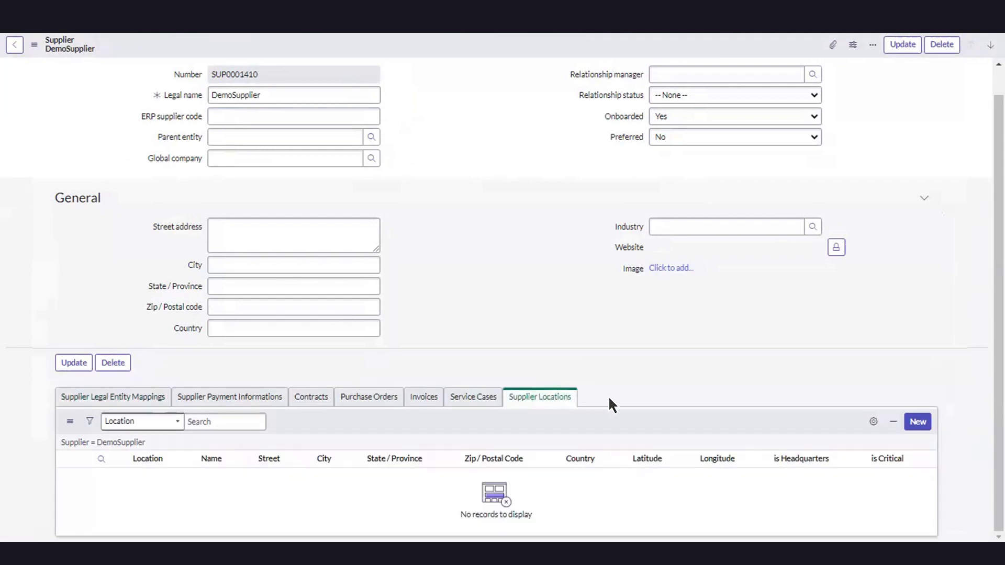
left_click(916, 420)
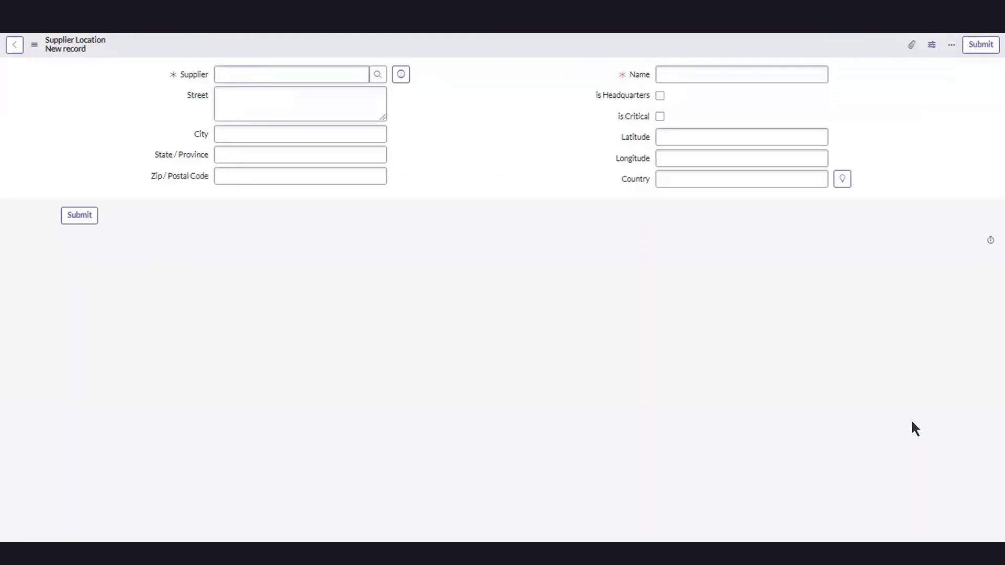
type("ACME")
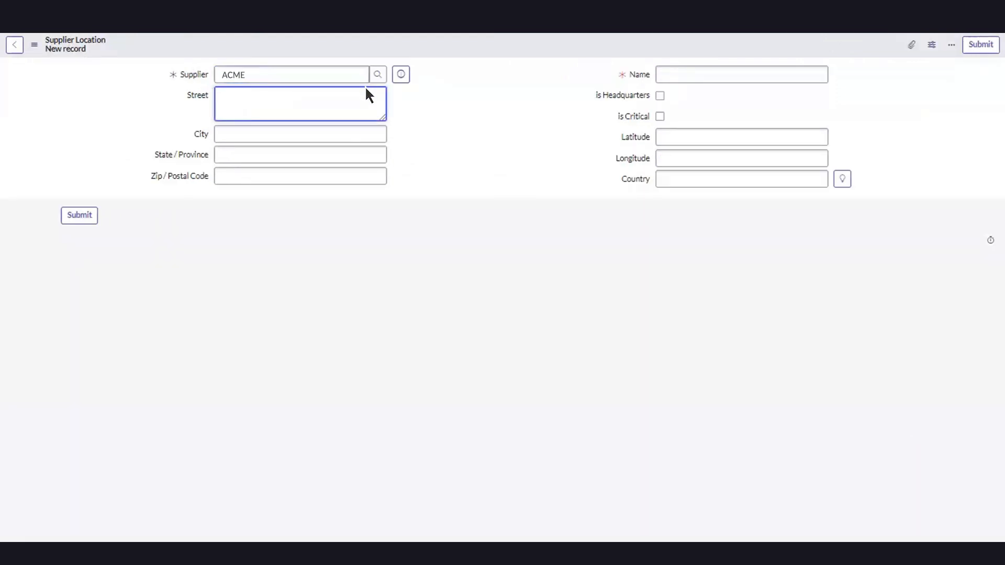
type("Dallas")
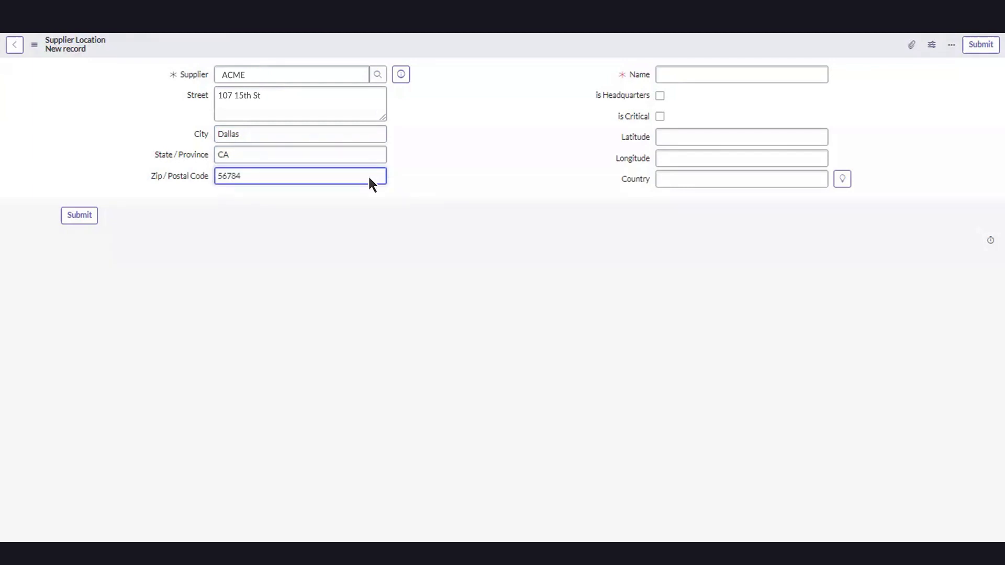
type("USA")
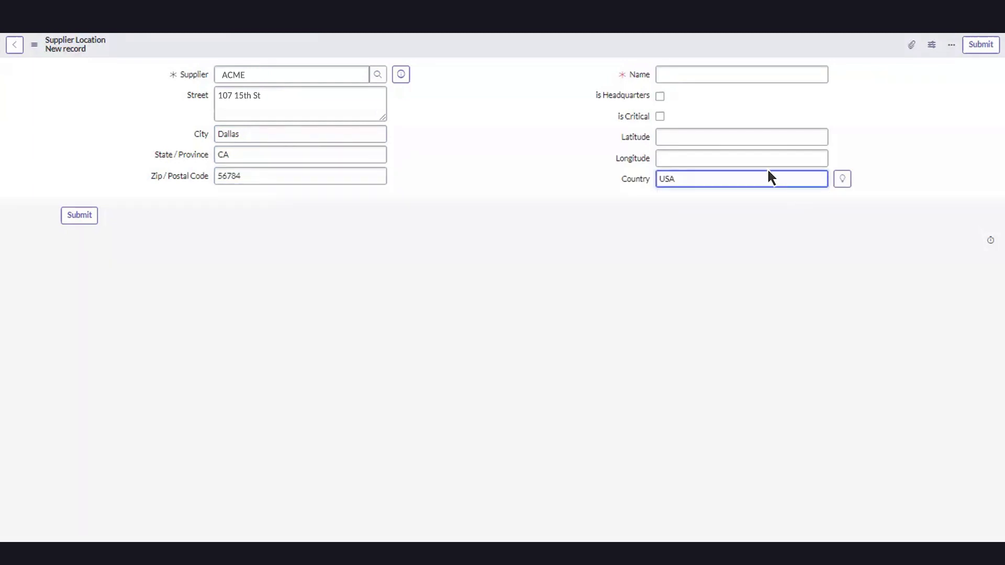
type("DemoSupplier")
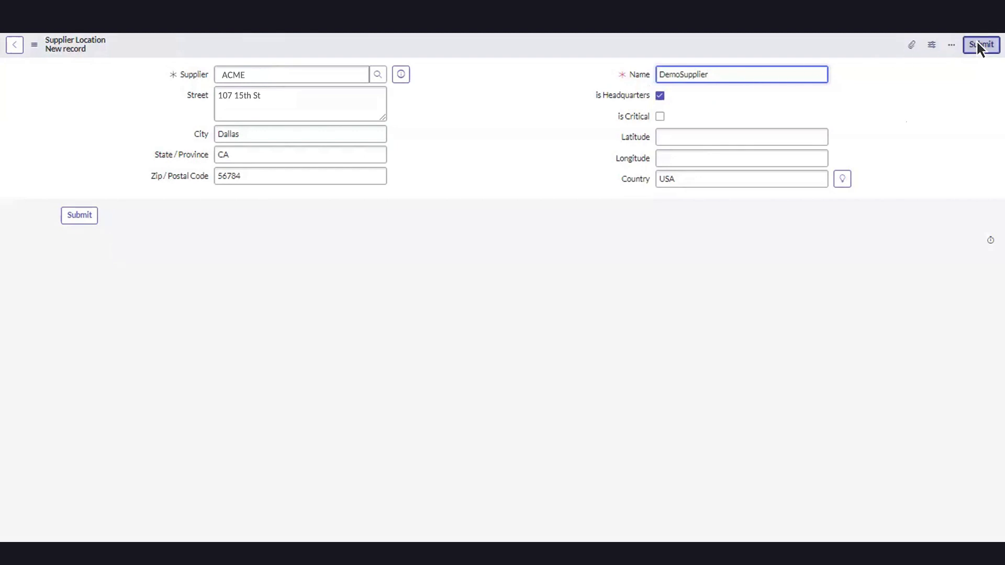
left_click(979, 45)
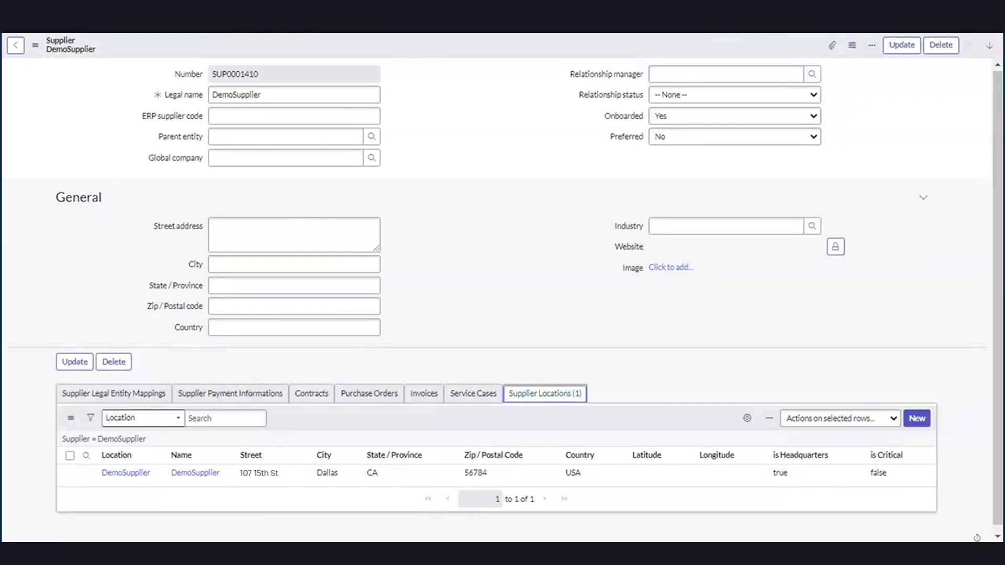